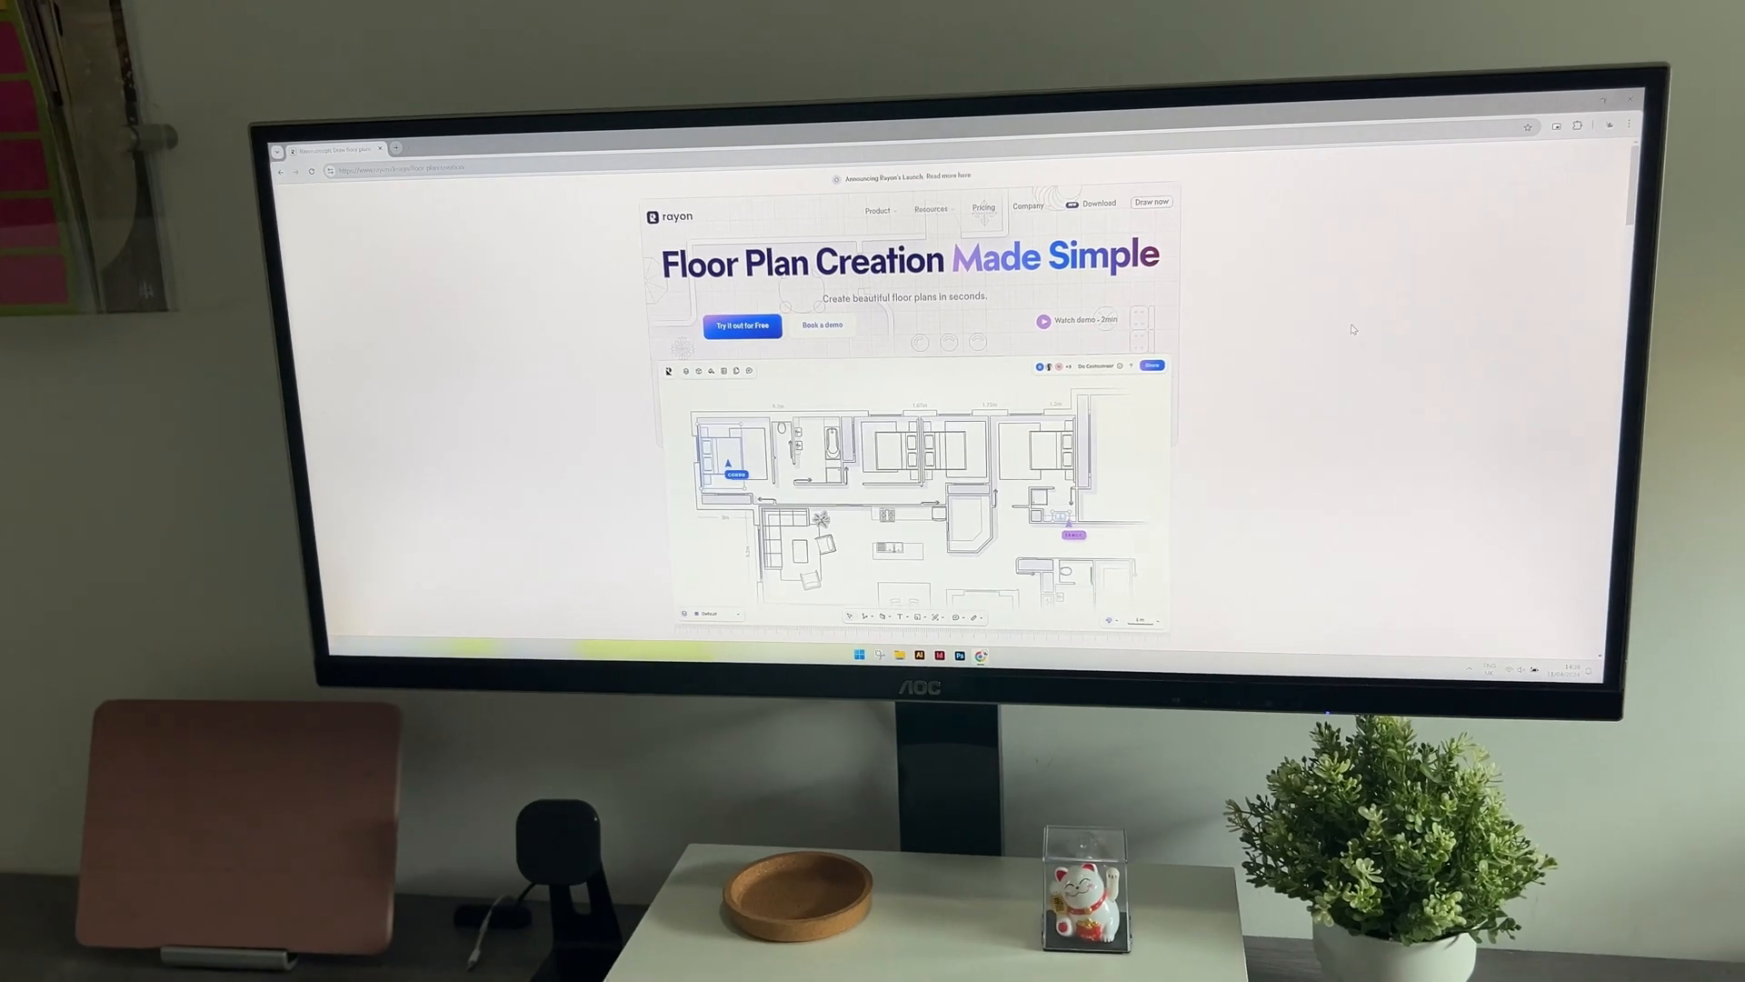
Step: Scroll through the templates gallery of famous-building, generic, community and kit floor plans
scroll(down, 3)
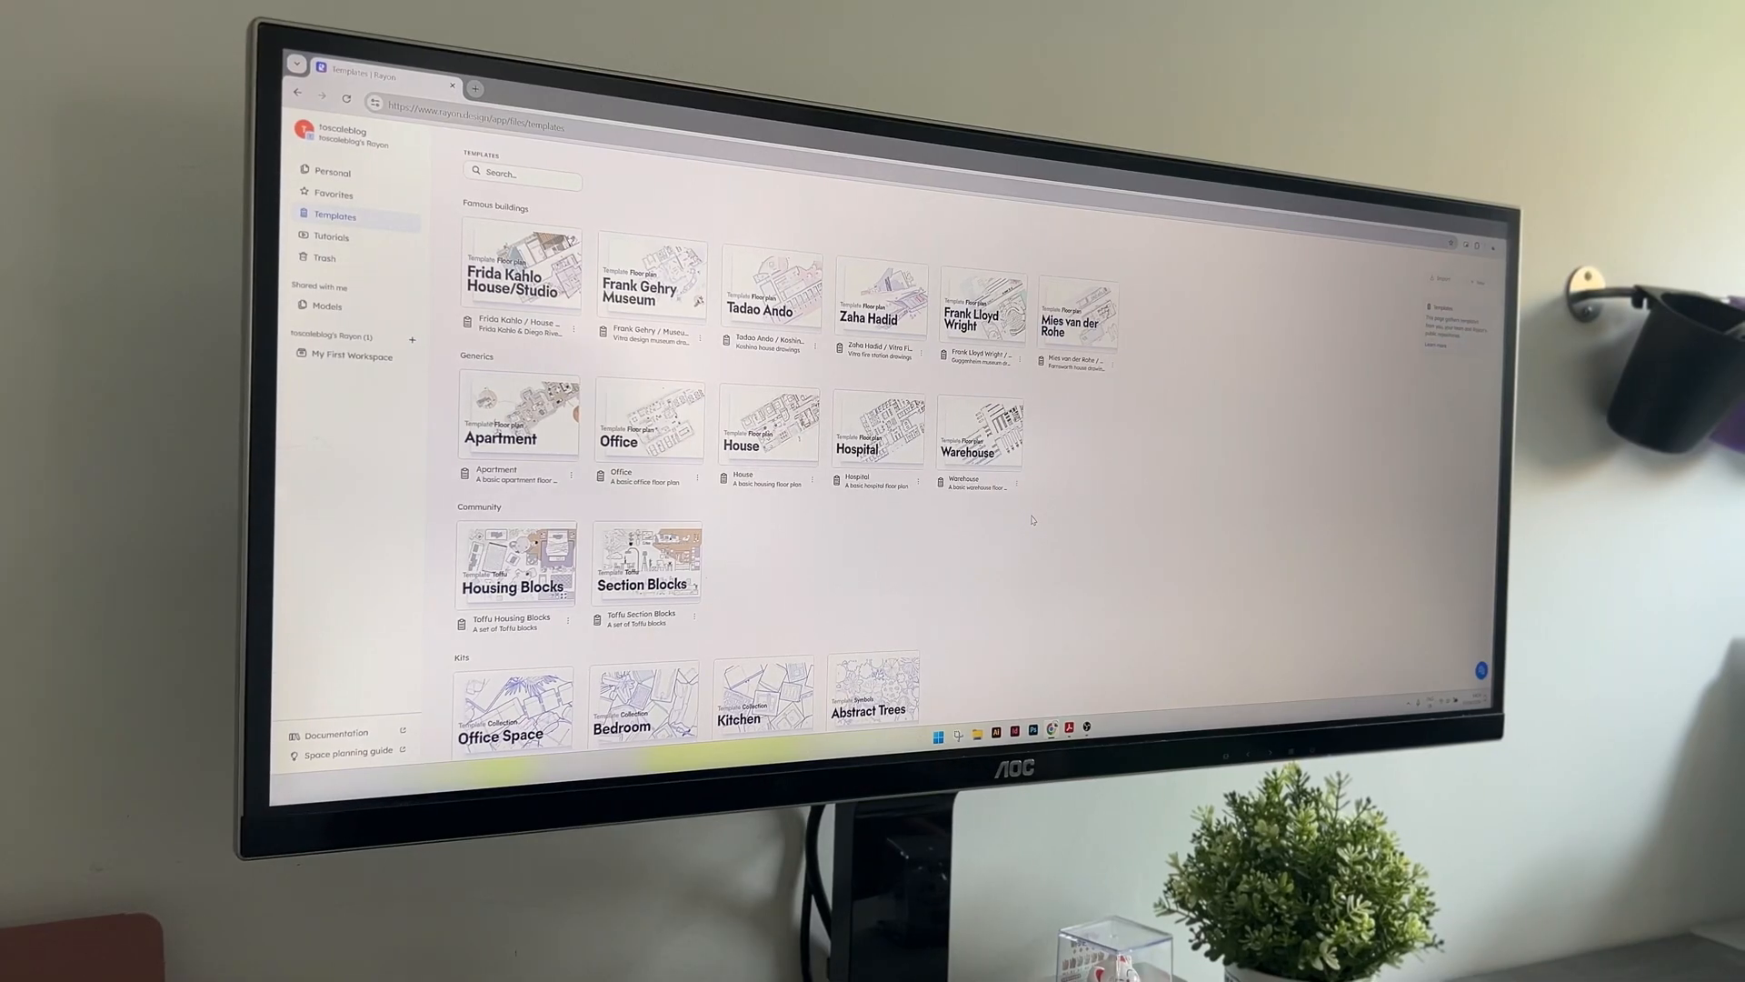
Step: Open the Warehouse template and scroll over its offices, storage zones and parking plan
click(978, 432)
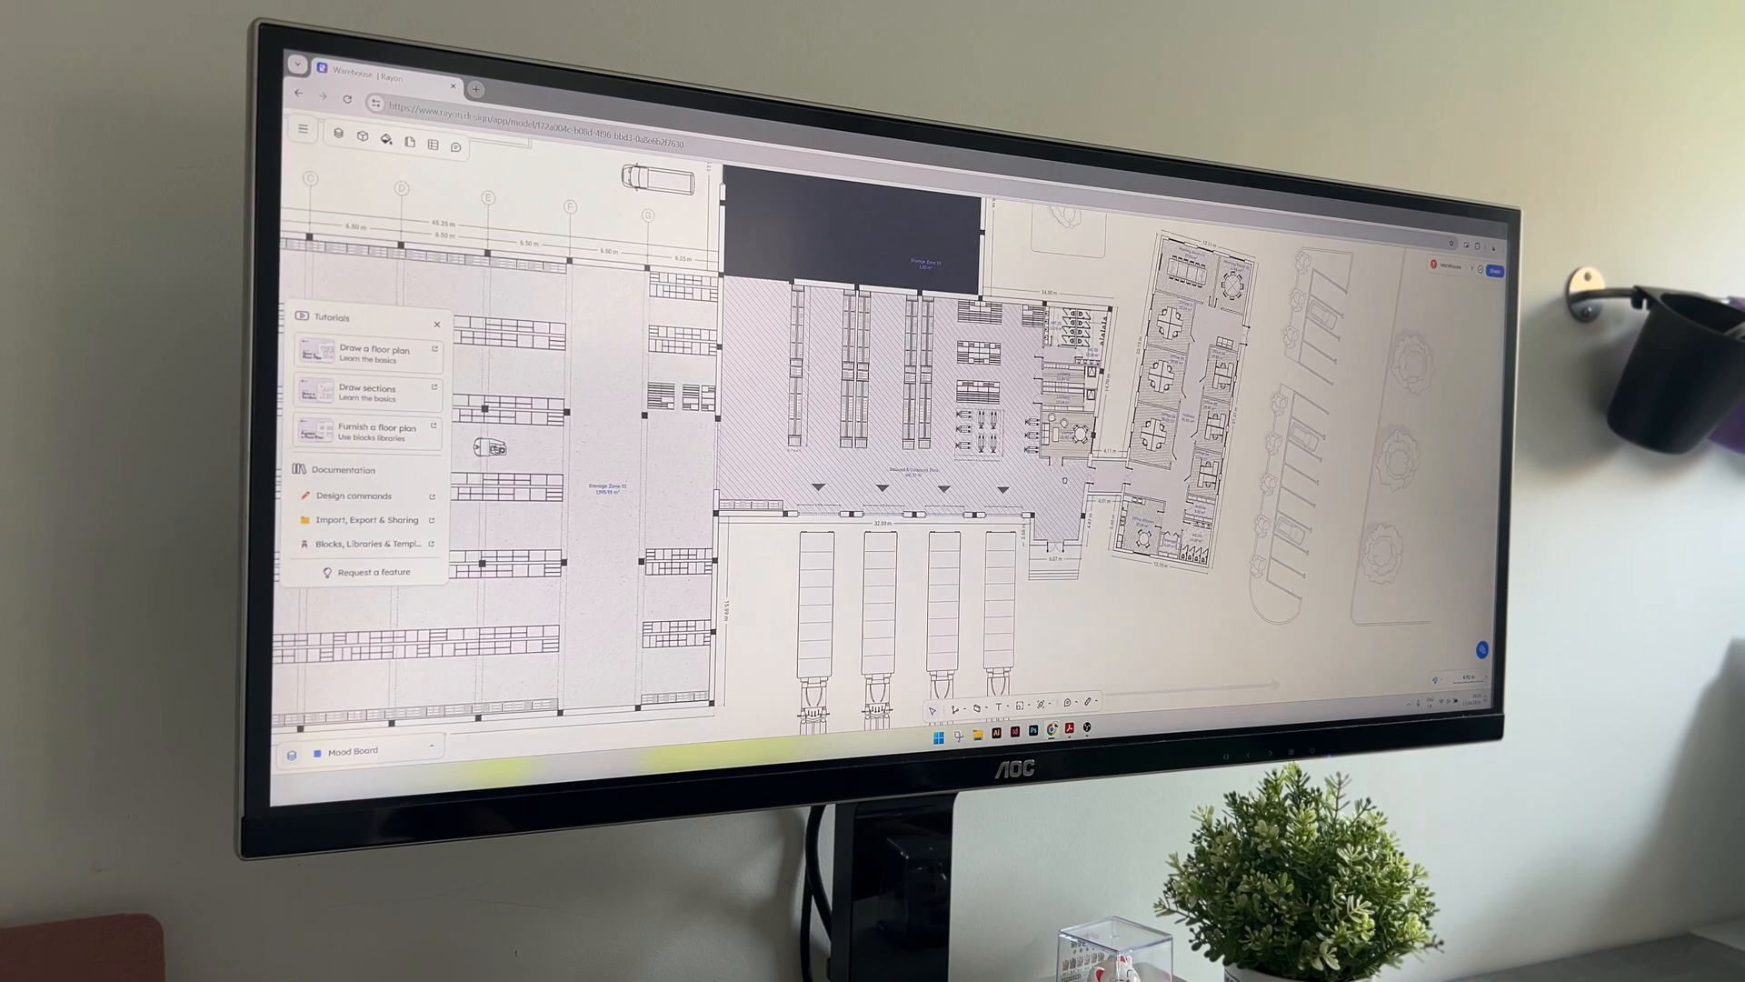
scroll(down, 3)
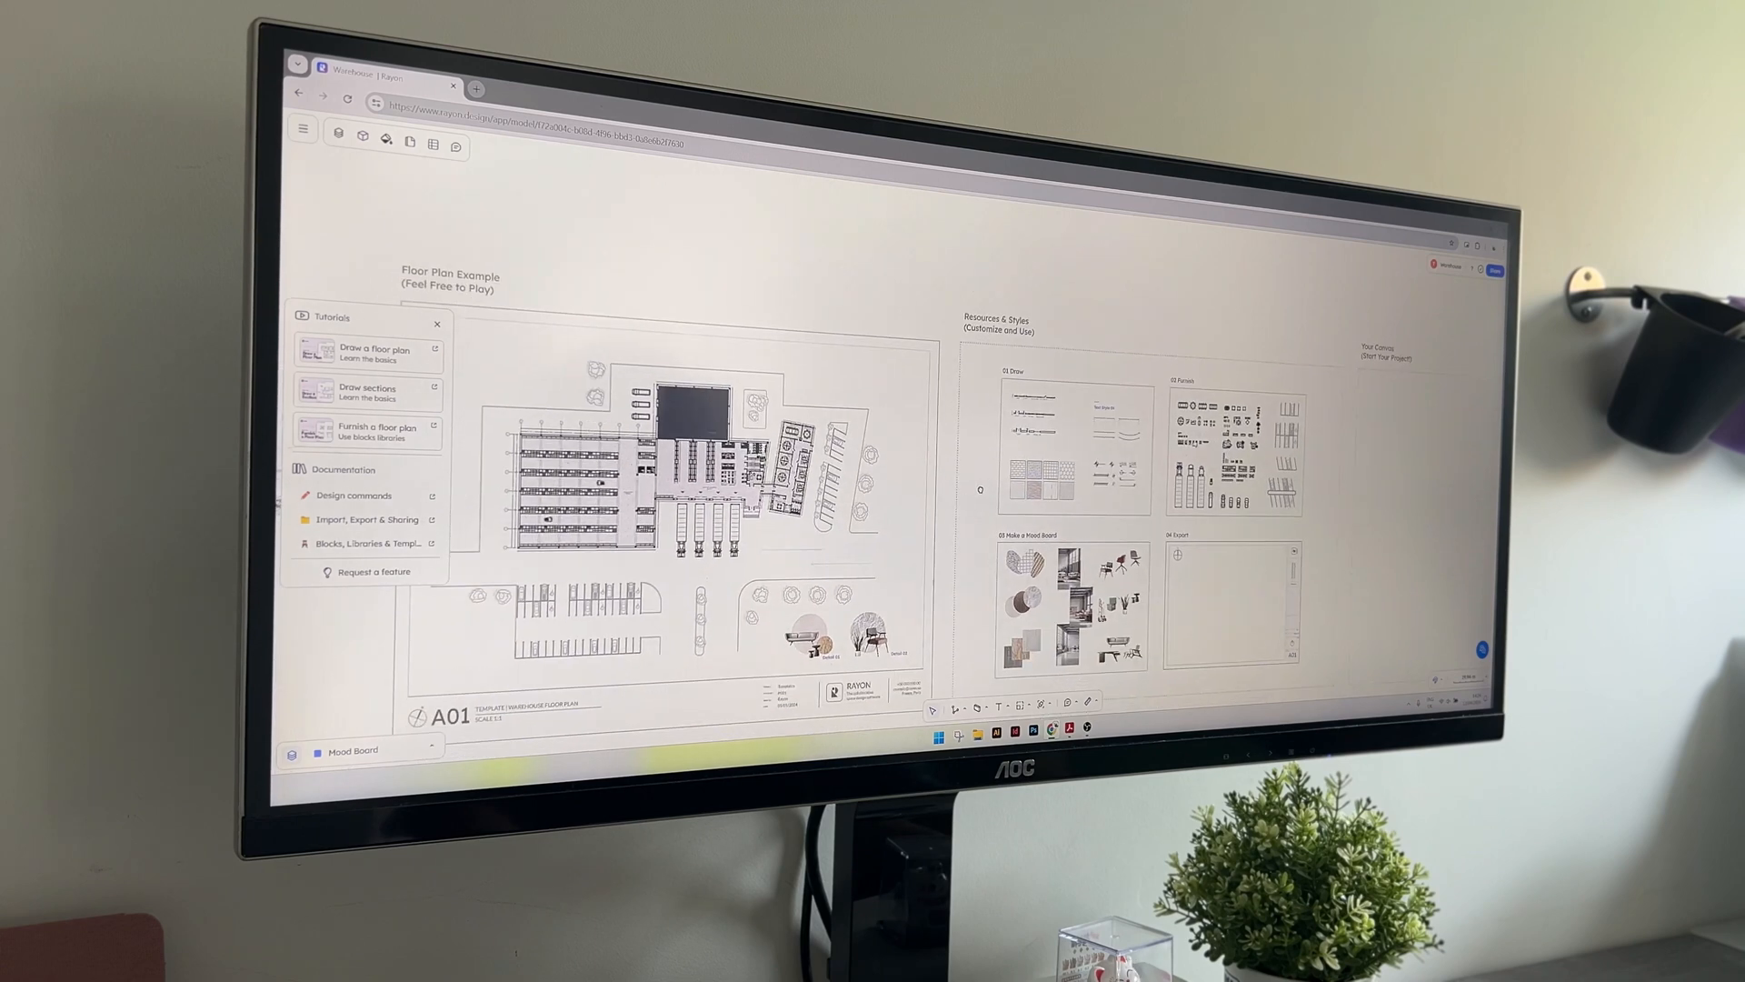
scroll(down, 3)
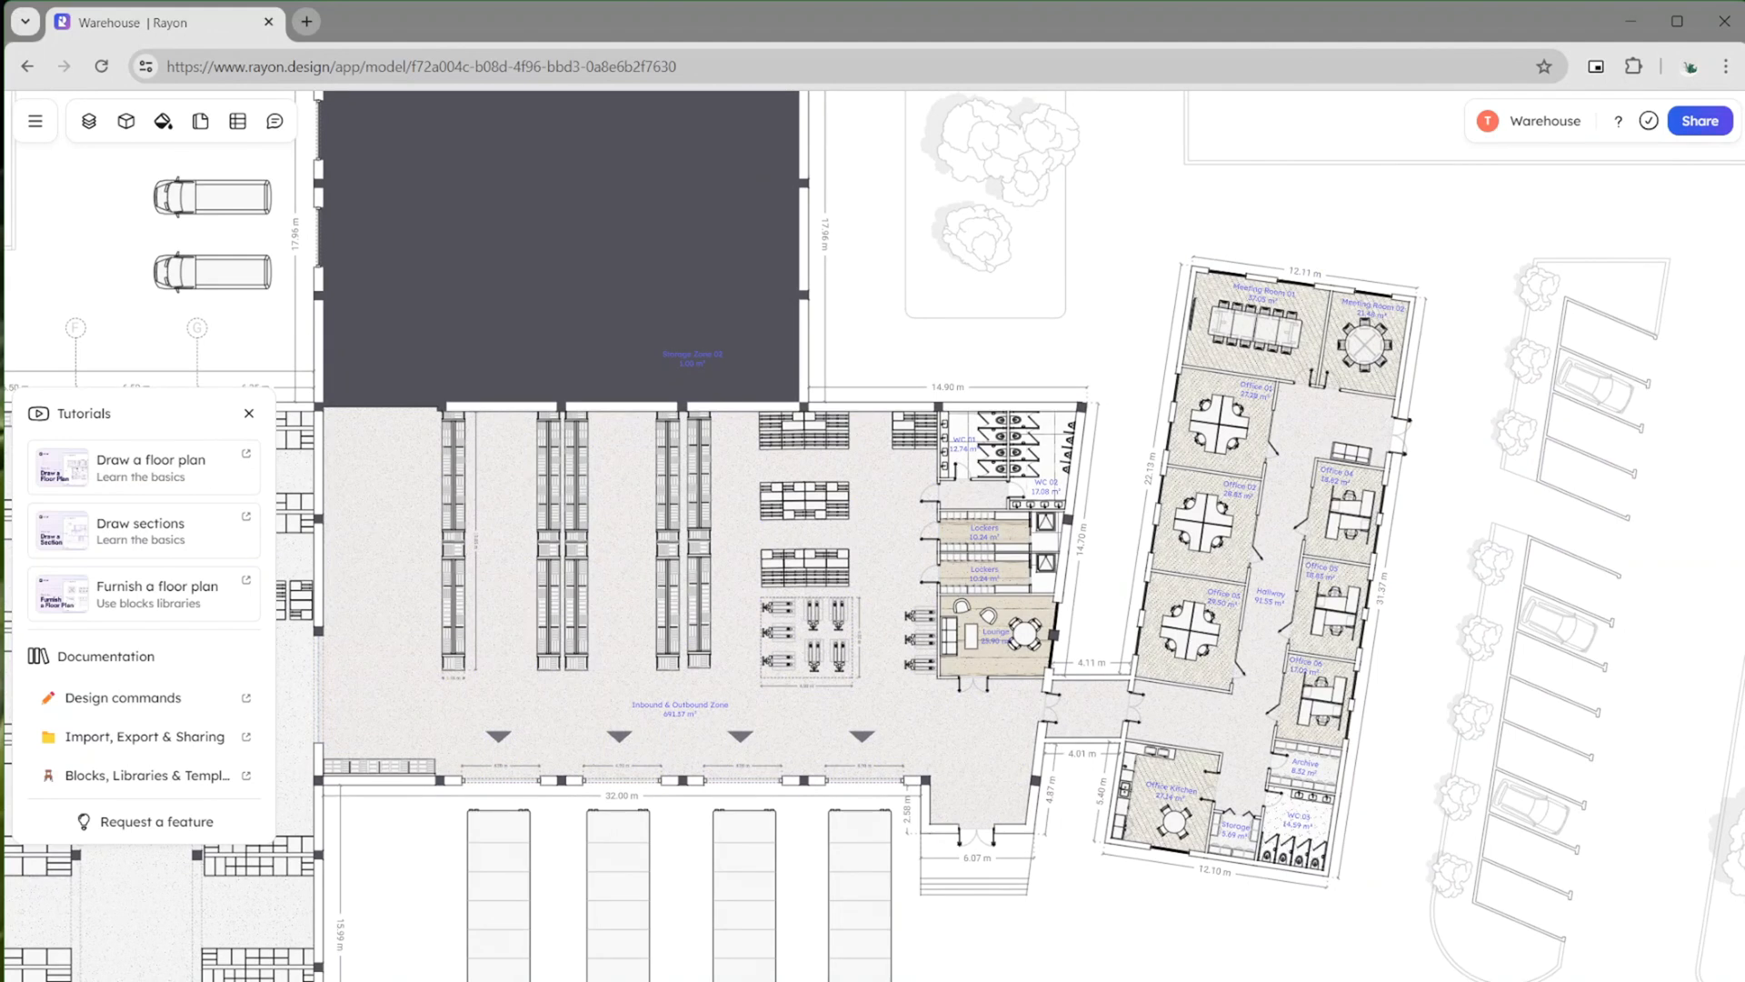
Step: Move from the warehouse plan toward the Resources & Styles area
click(490, 610)
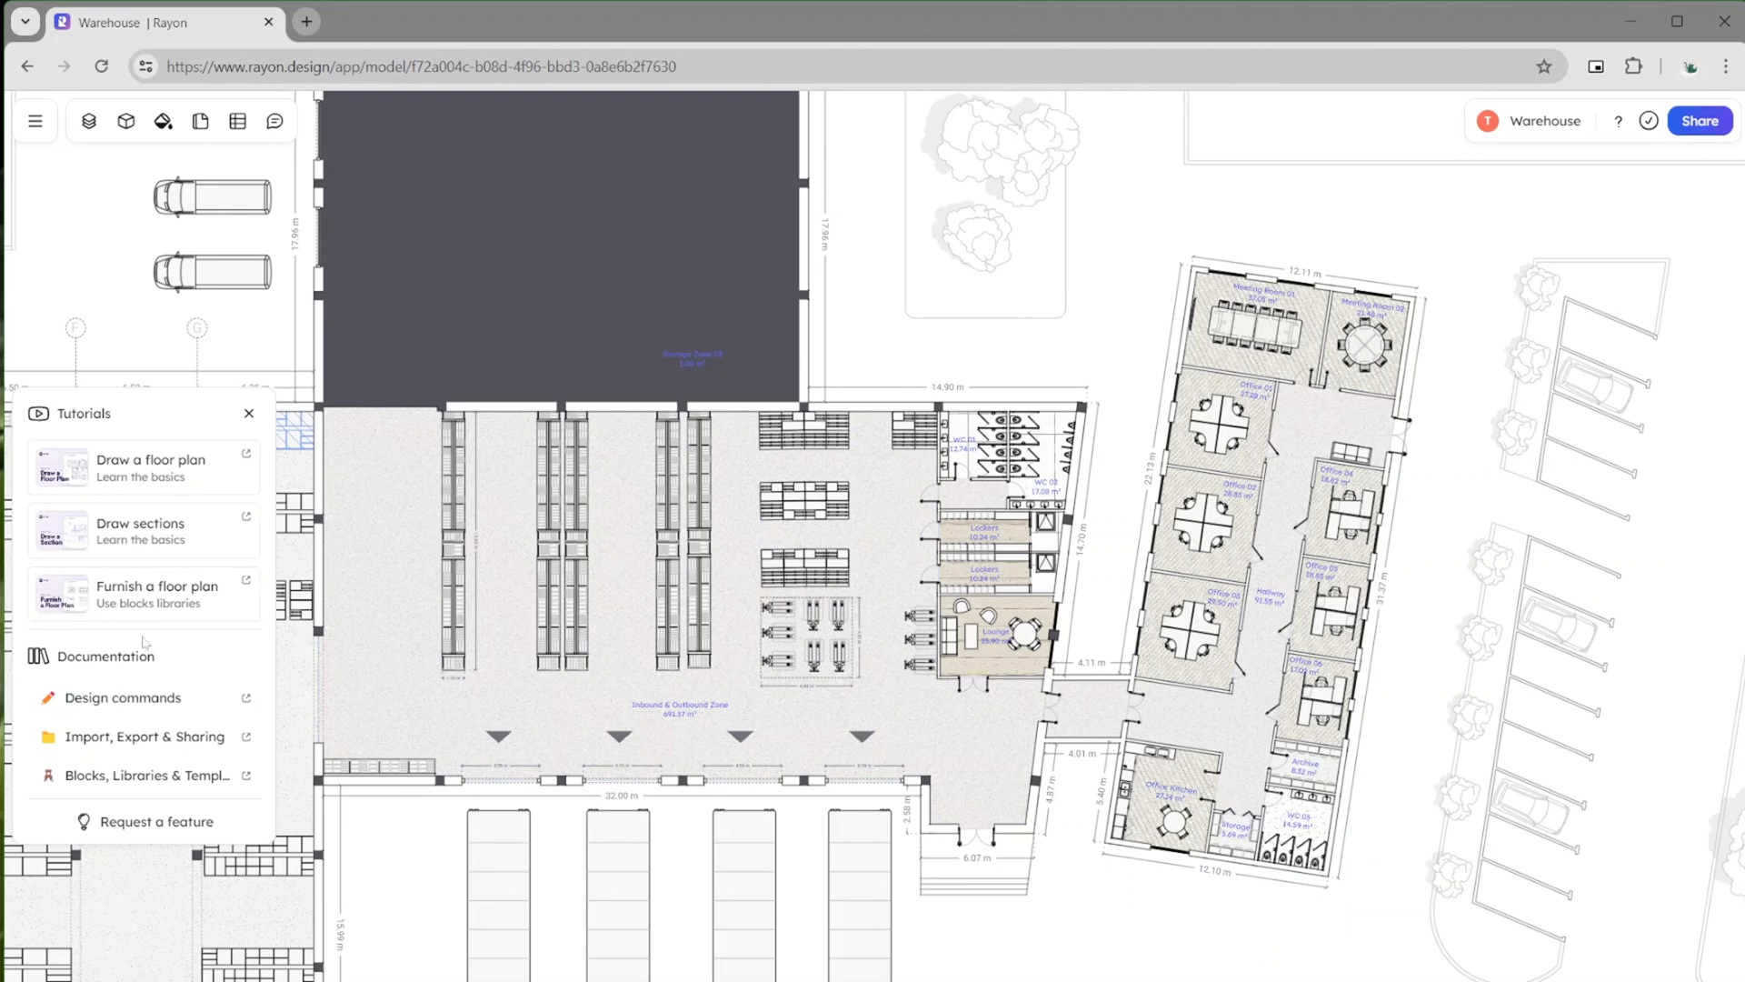
mouse_move(187, 498)
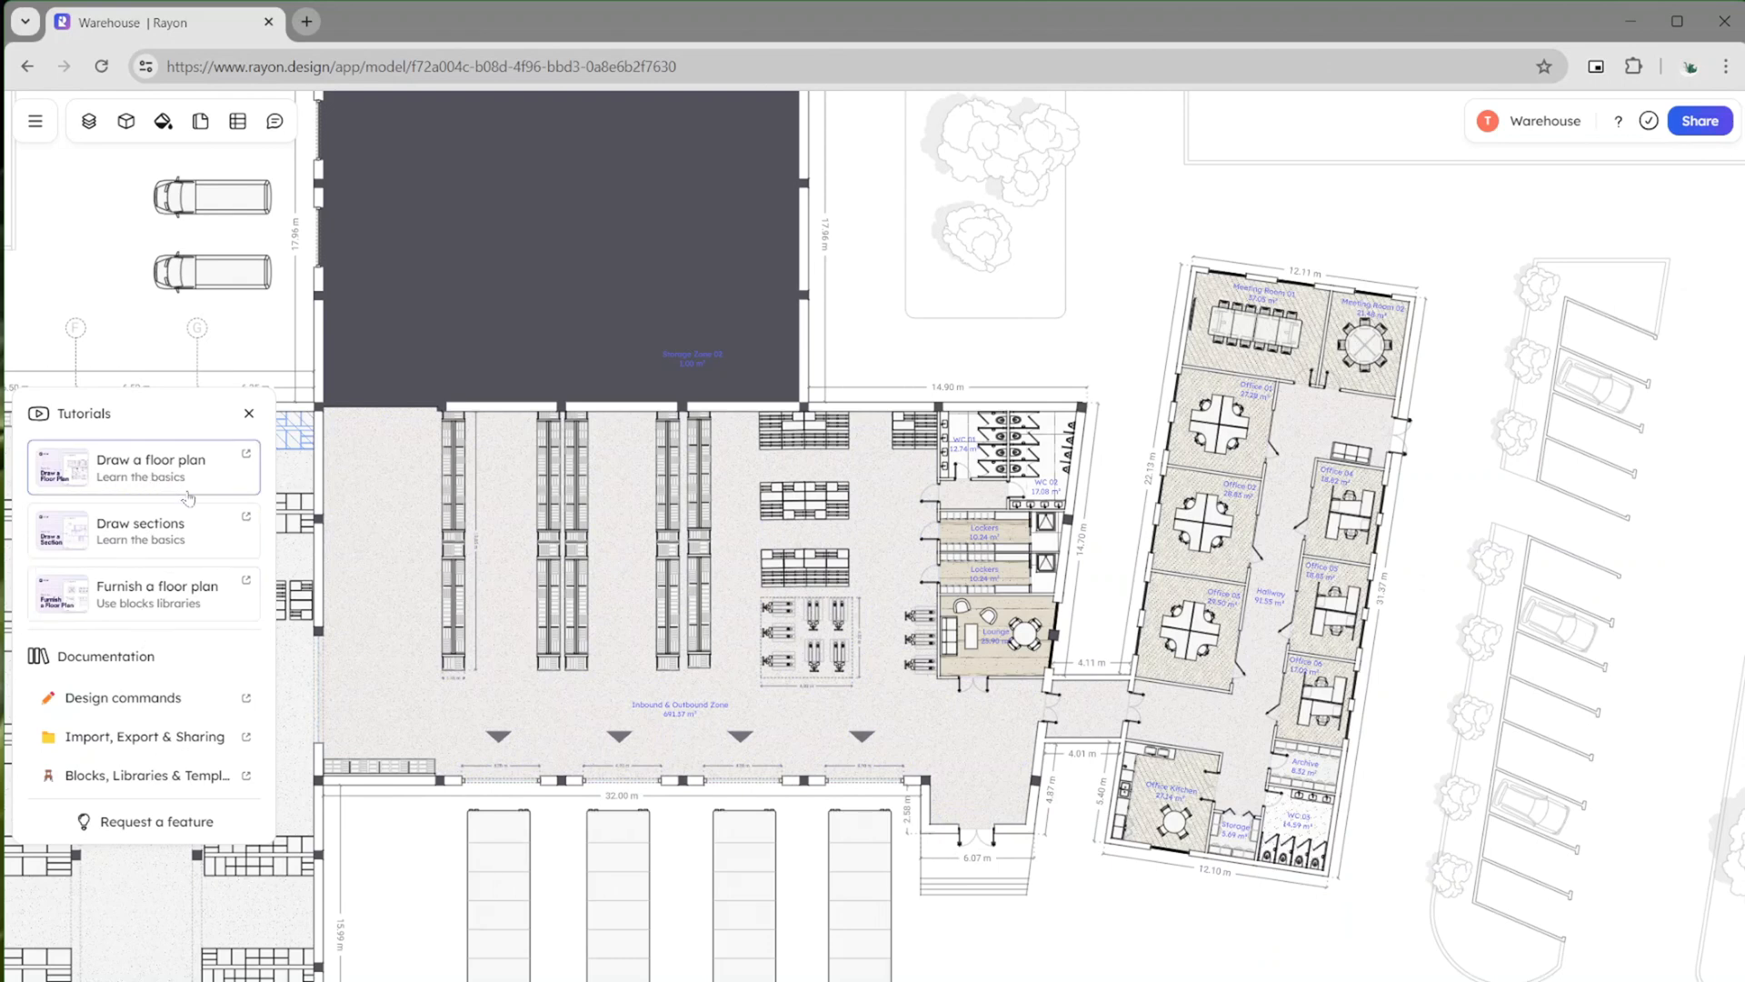
mouse_move(143, 594)
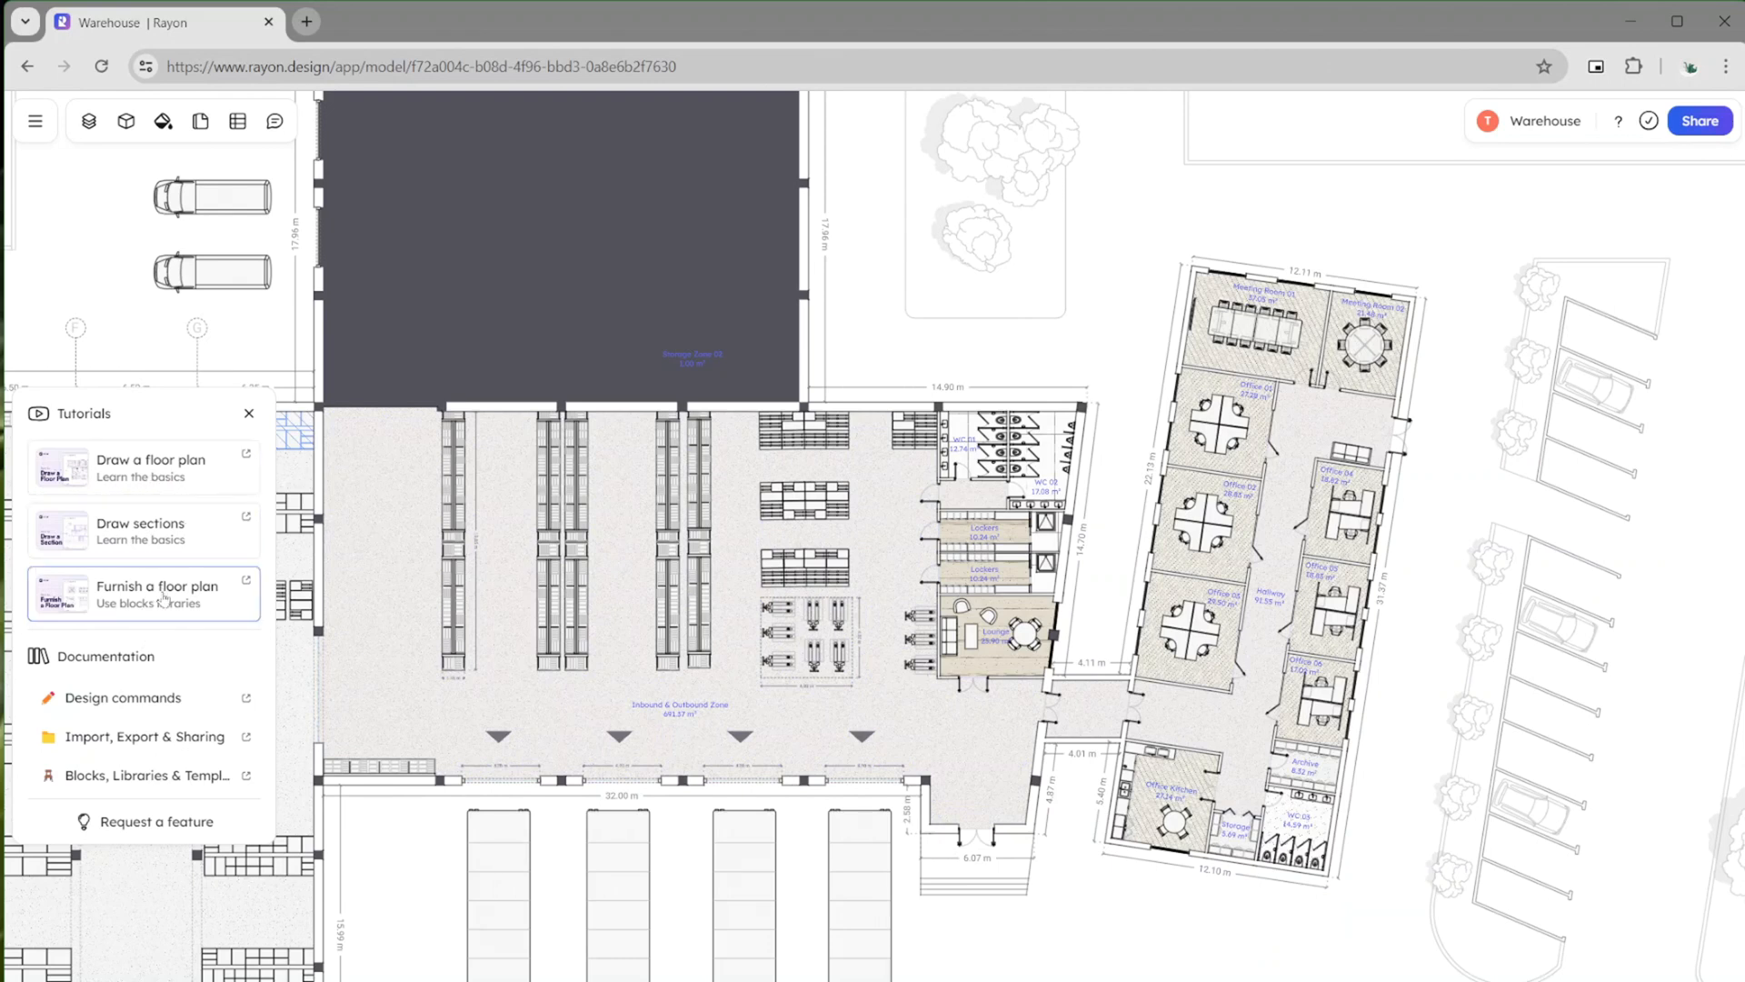
mouse_move(435, 721)
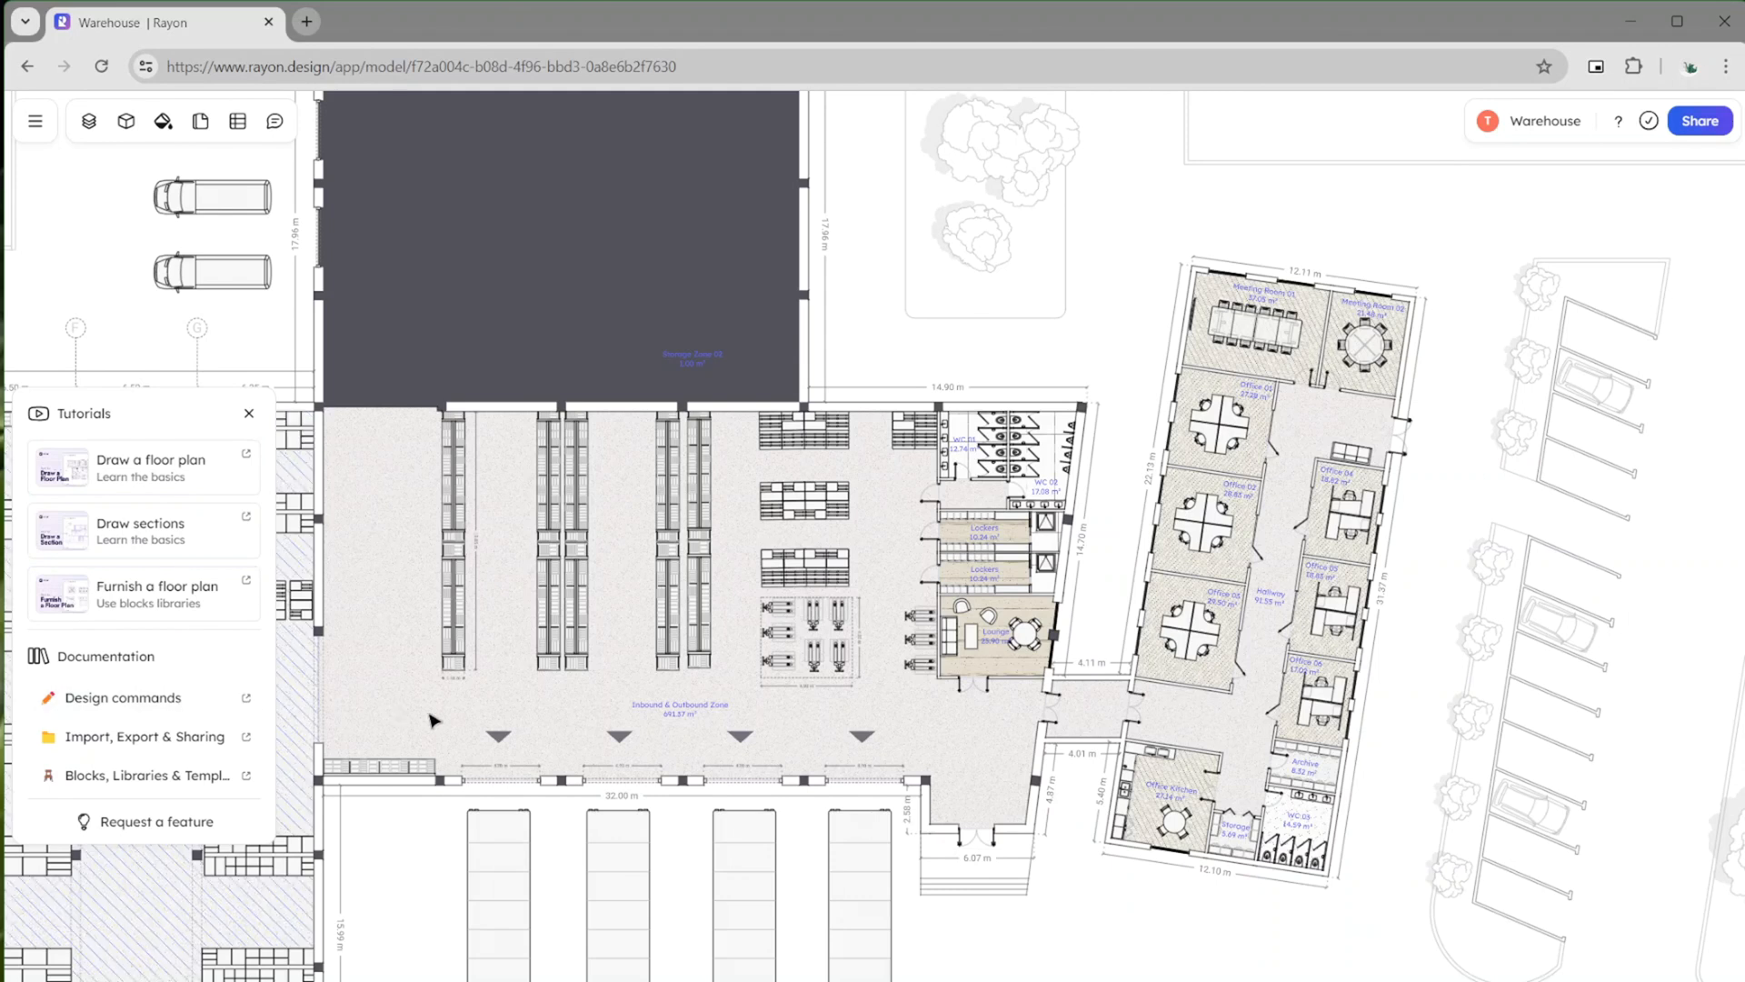
mouse_move(435, 721)
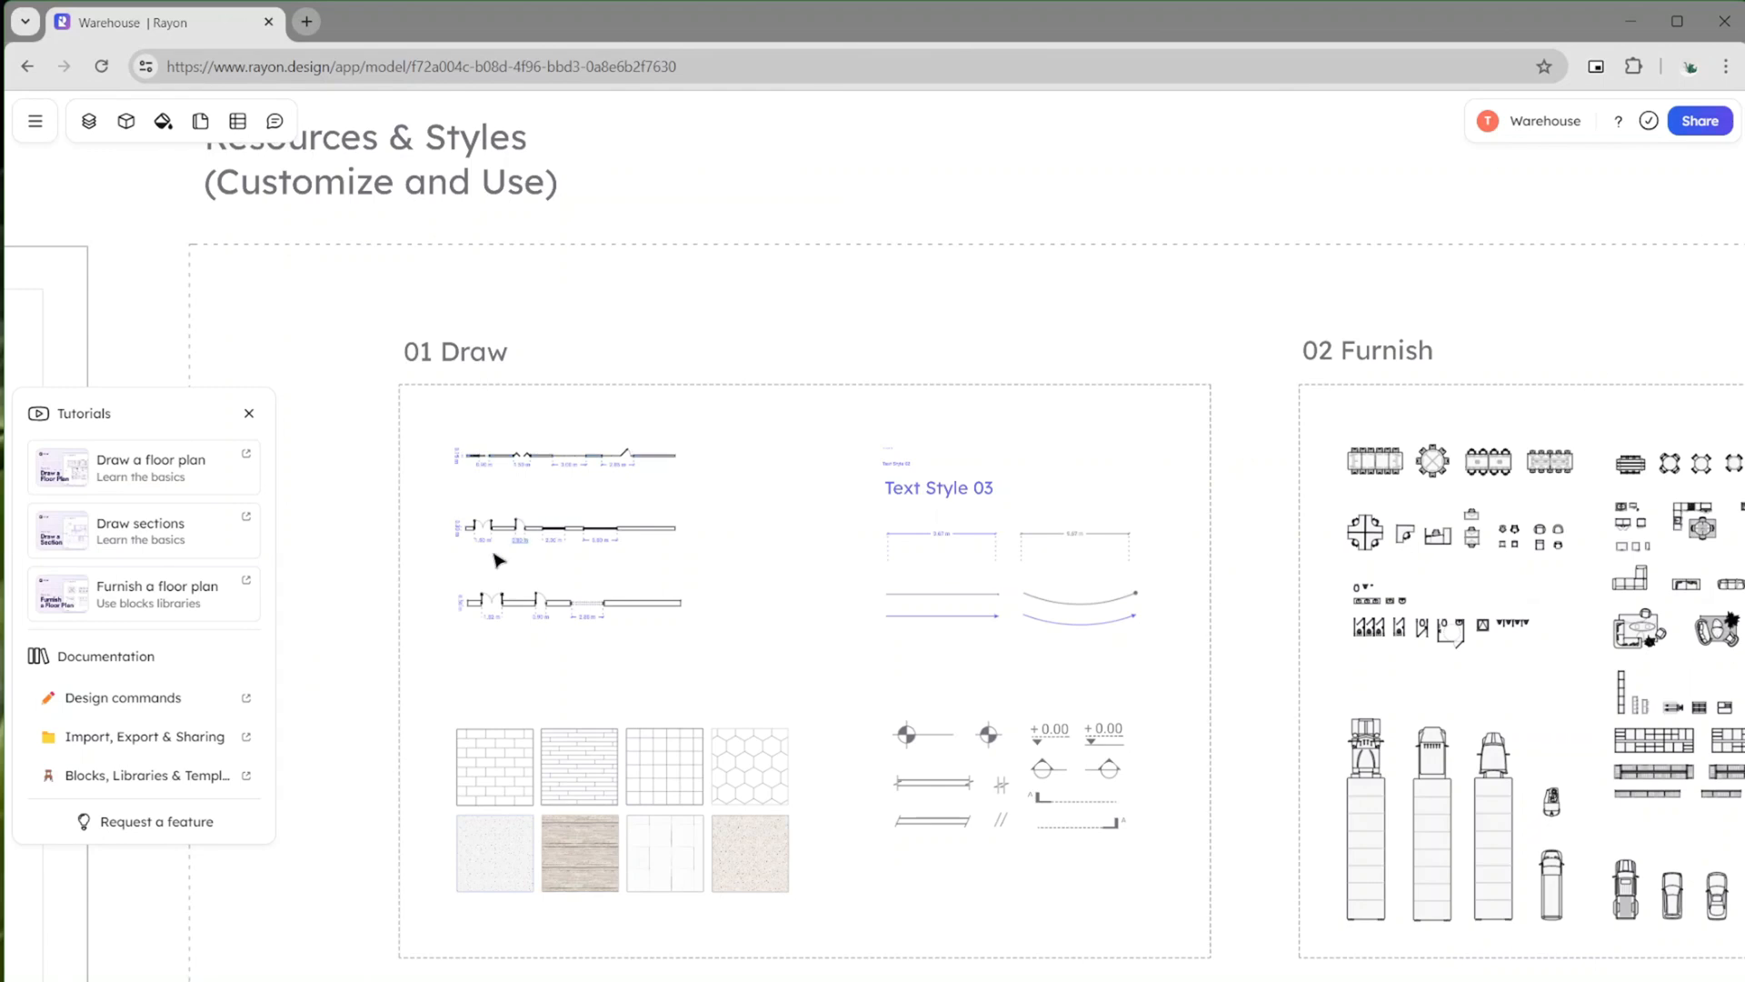
scroll(down, 3)
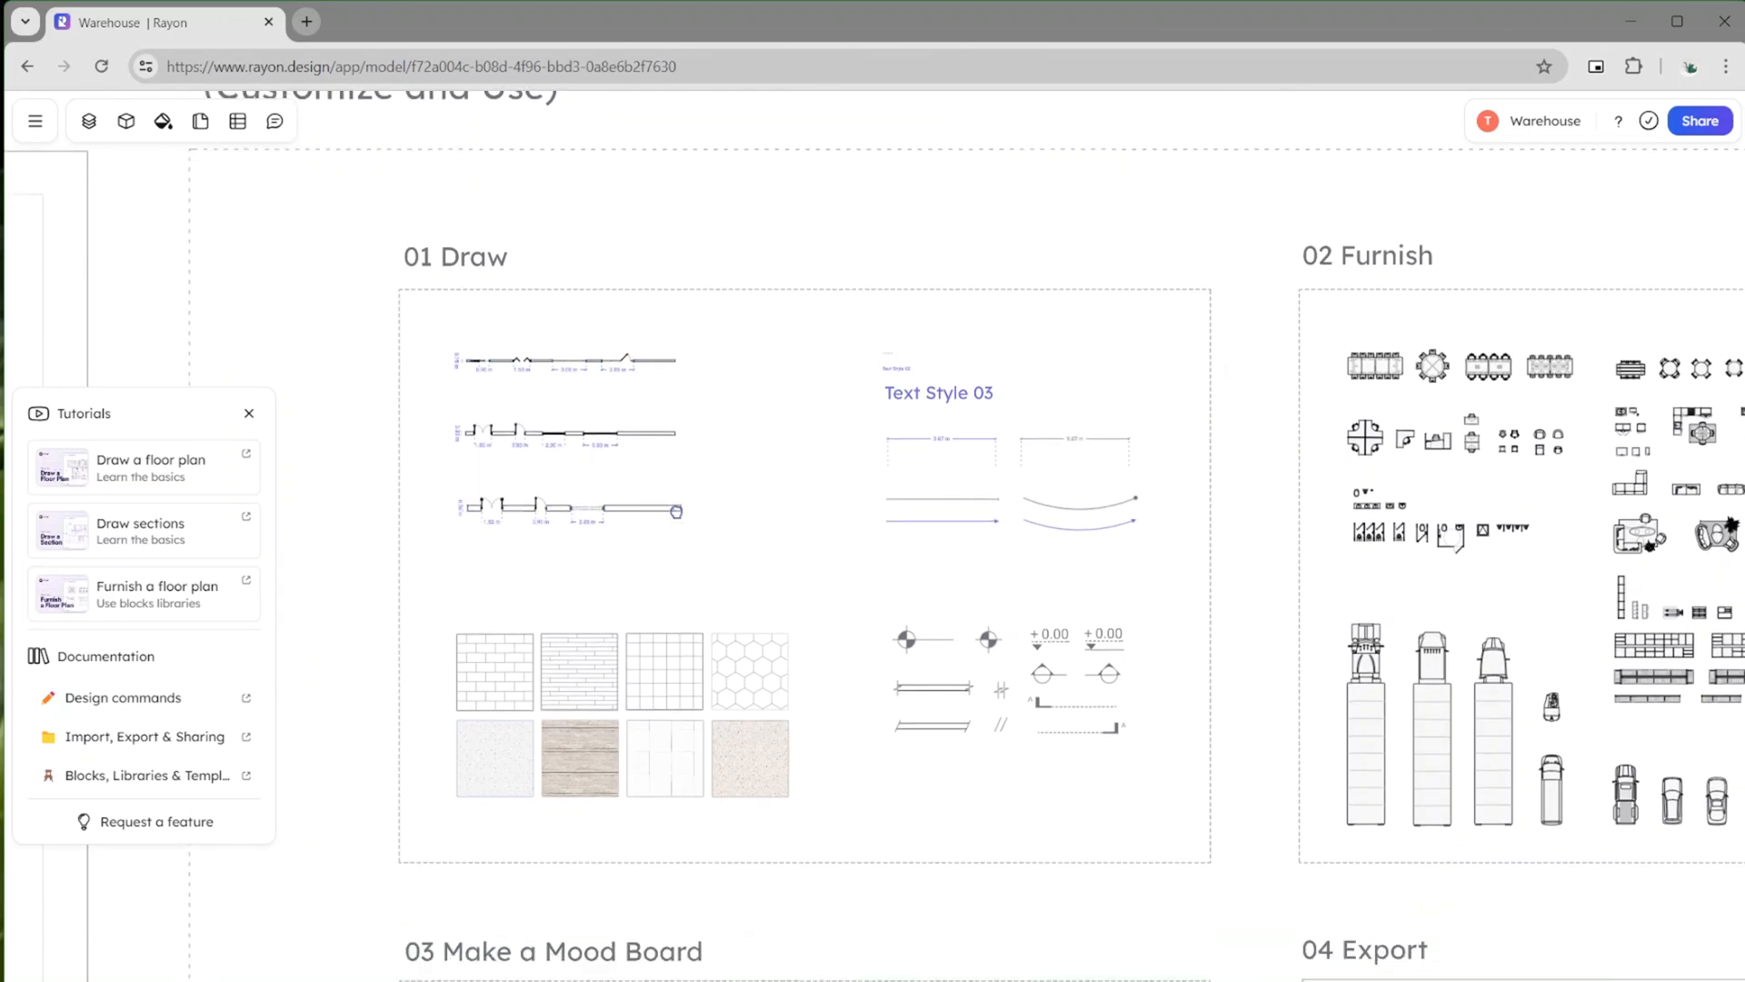
scroll(up, 3)
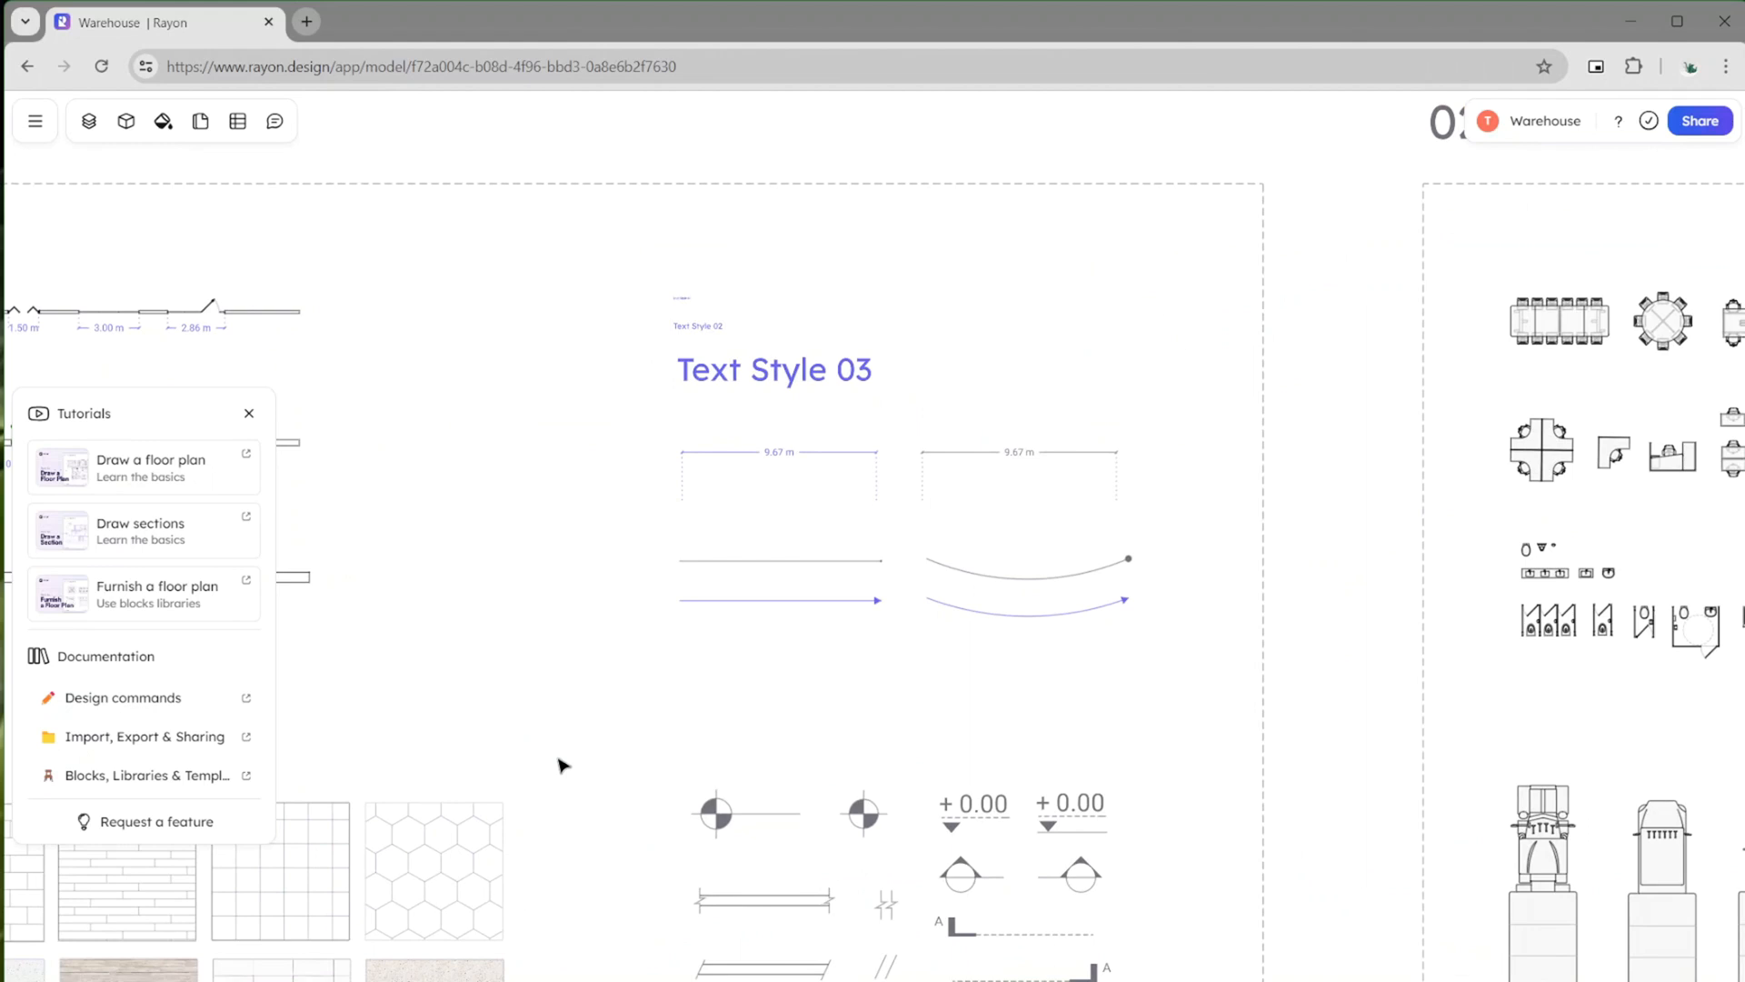
mouse_move(1119, 521)
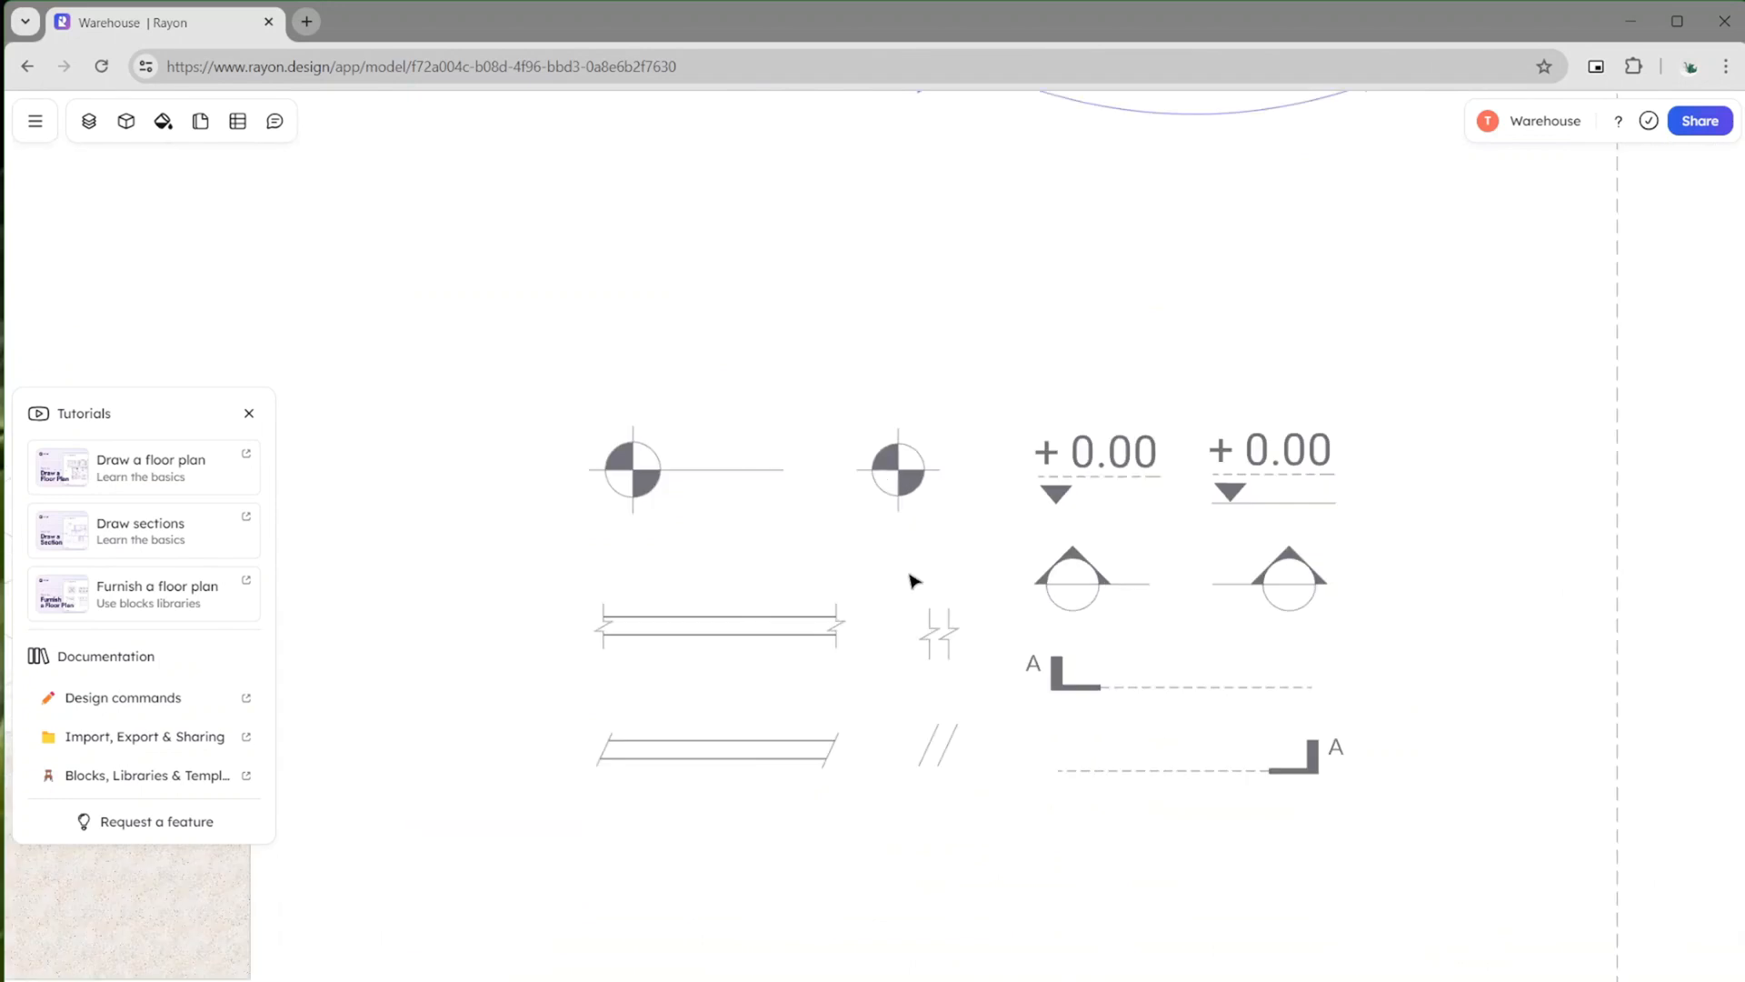
mouse_move(869, 532)
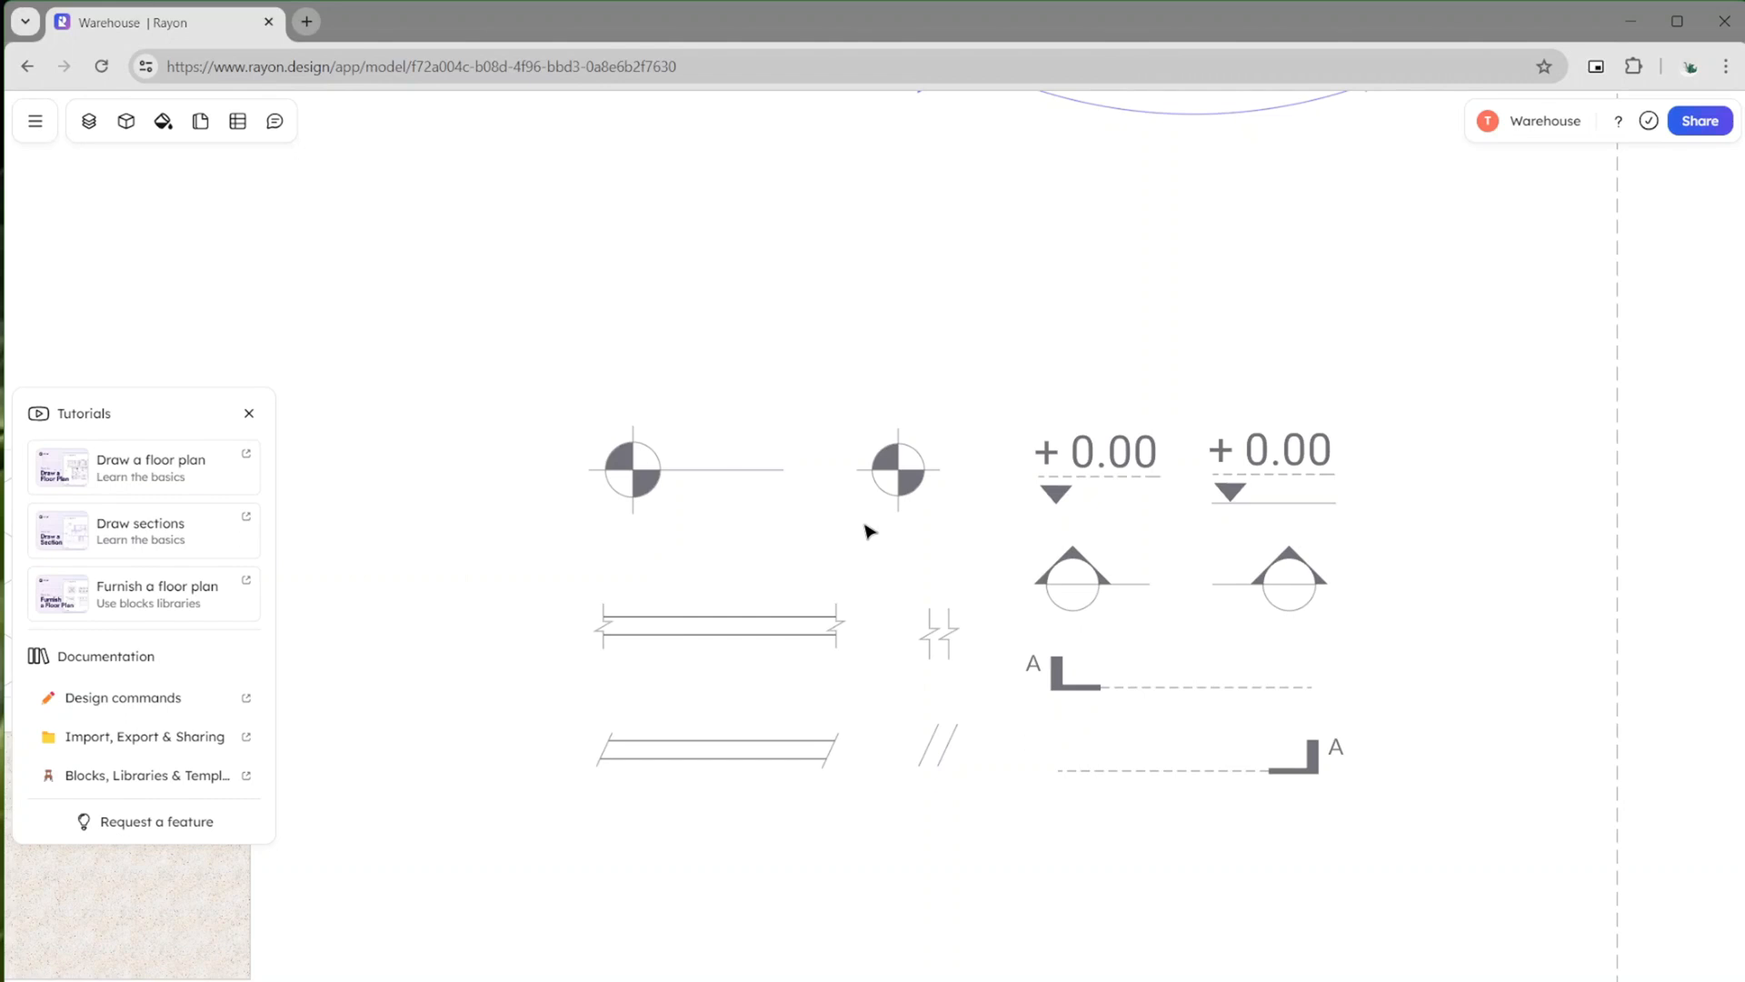
mouse_move(1072, 430)
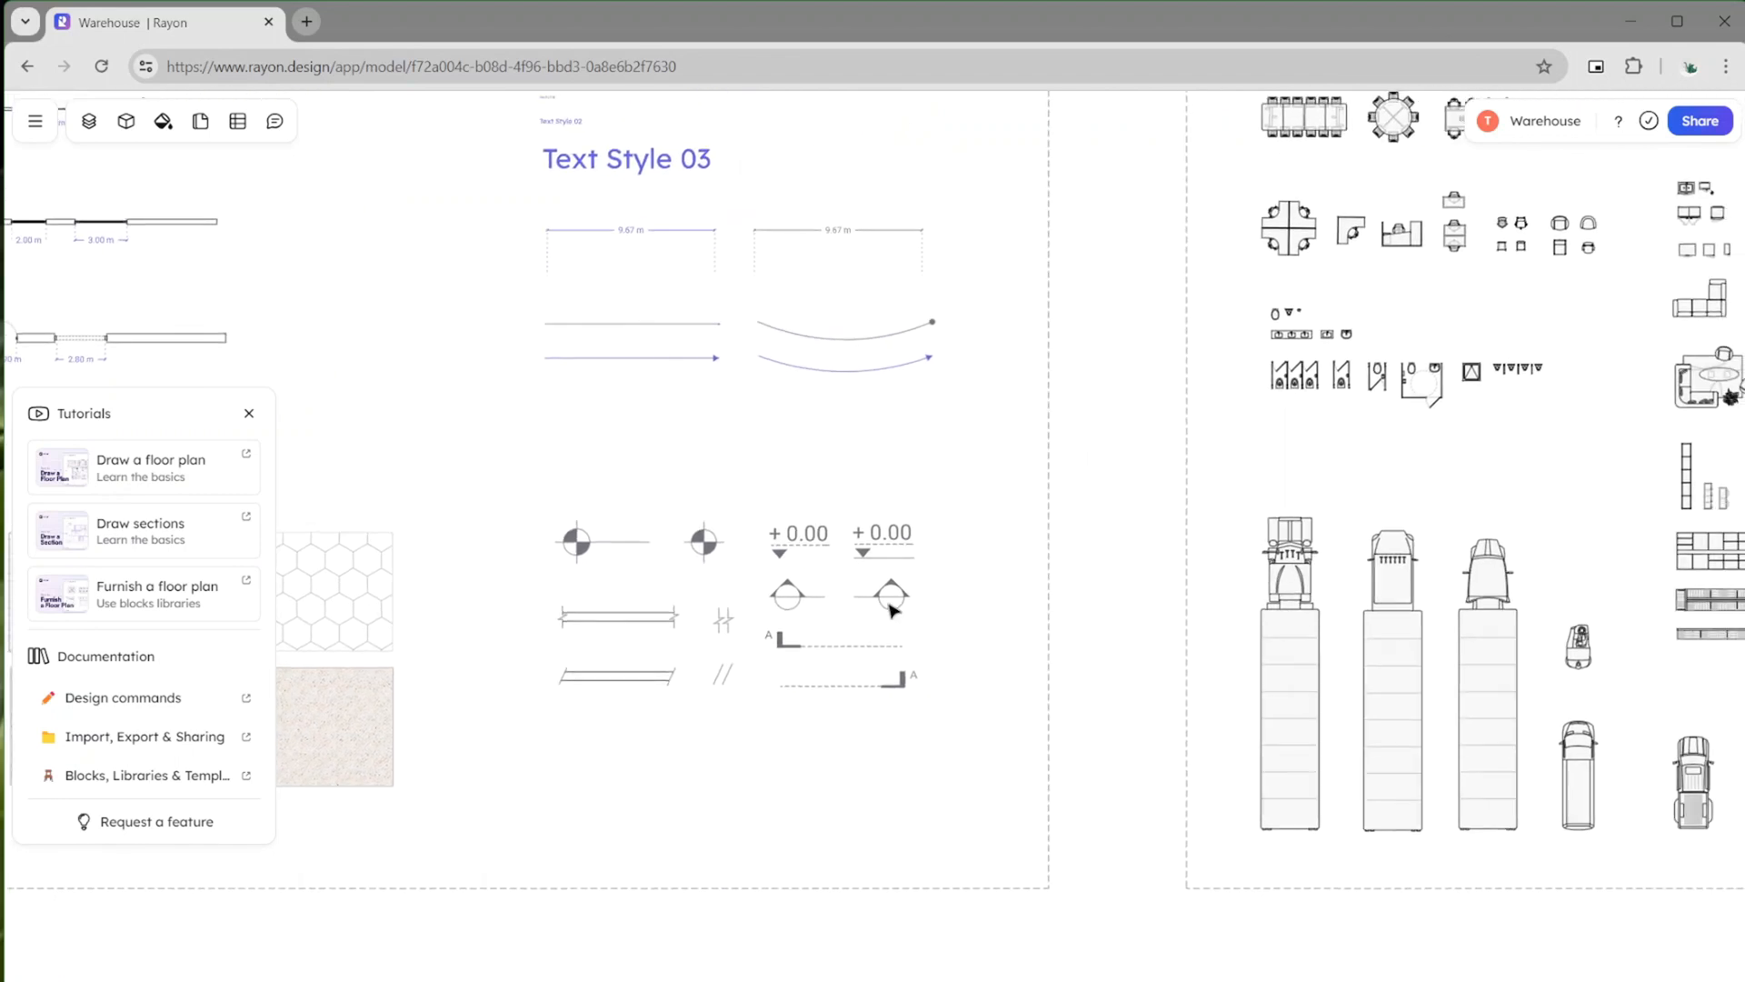
mouse_move(1166, 581)
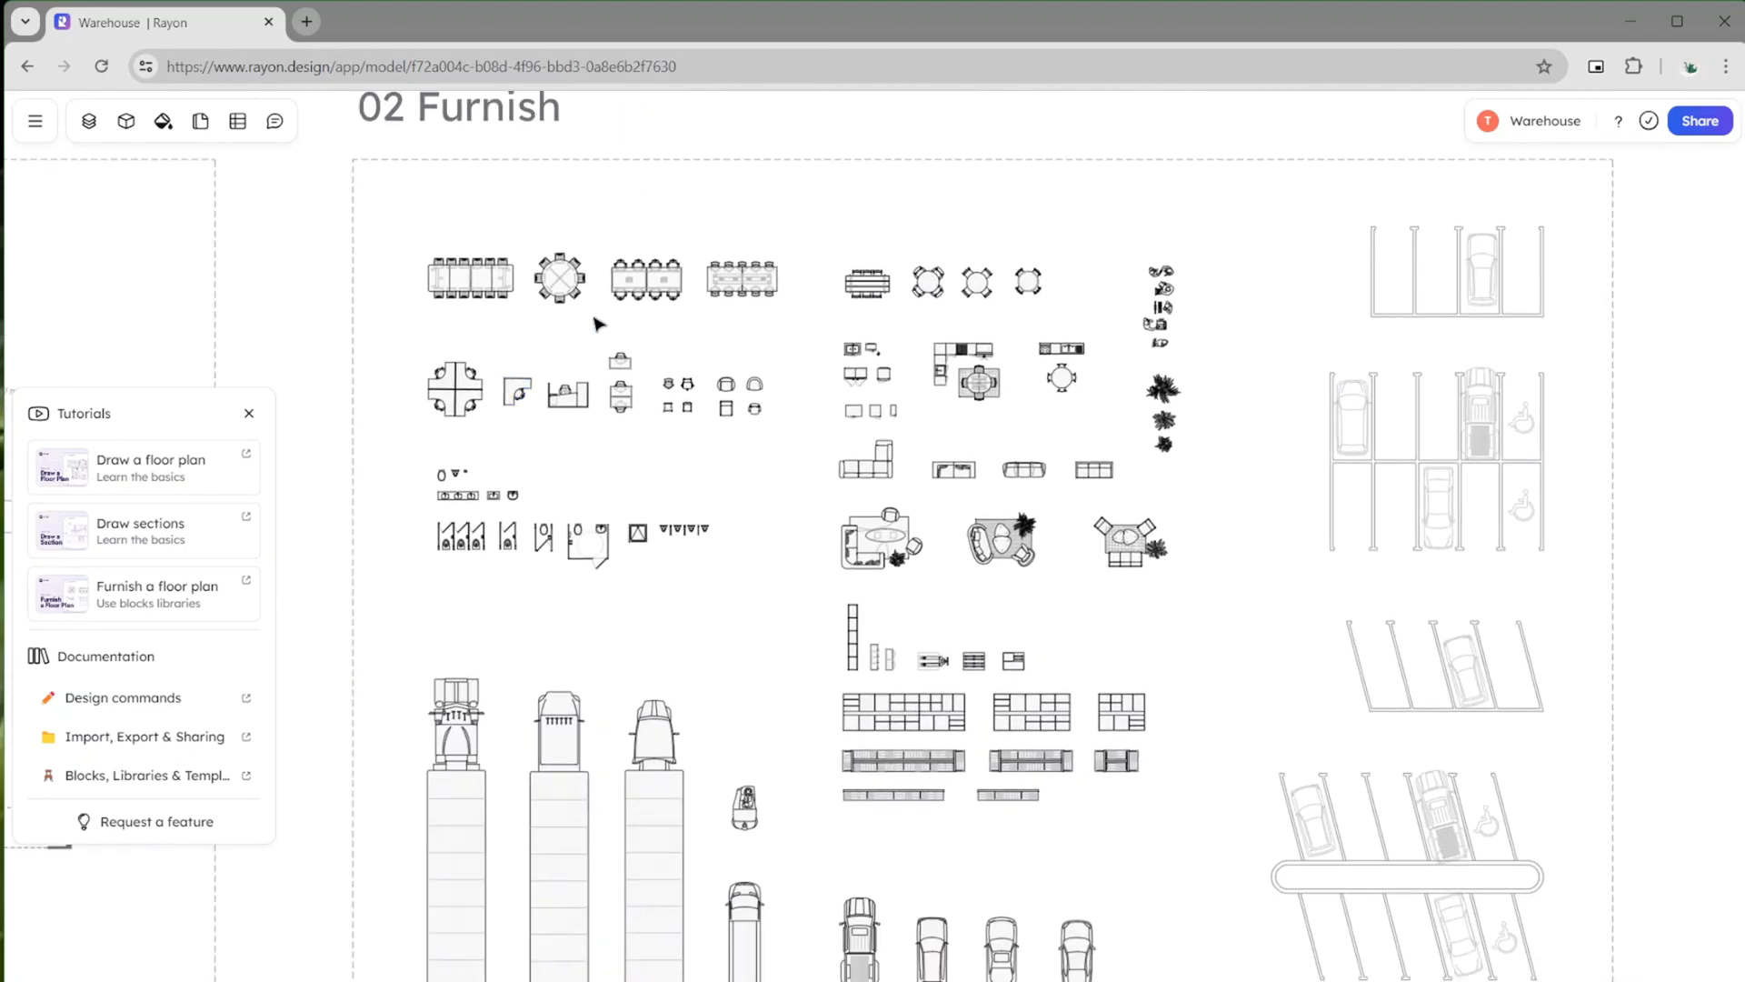
Step: Inspect the 02 Furnish blocks, then scroll down to 03 Make a Mood Board and 04 Export
click(1121, 713)
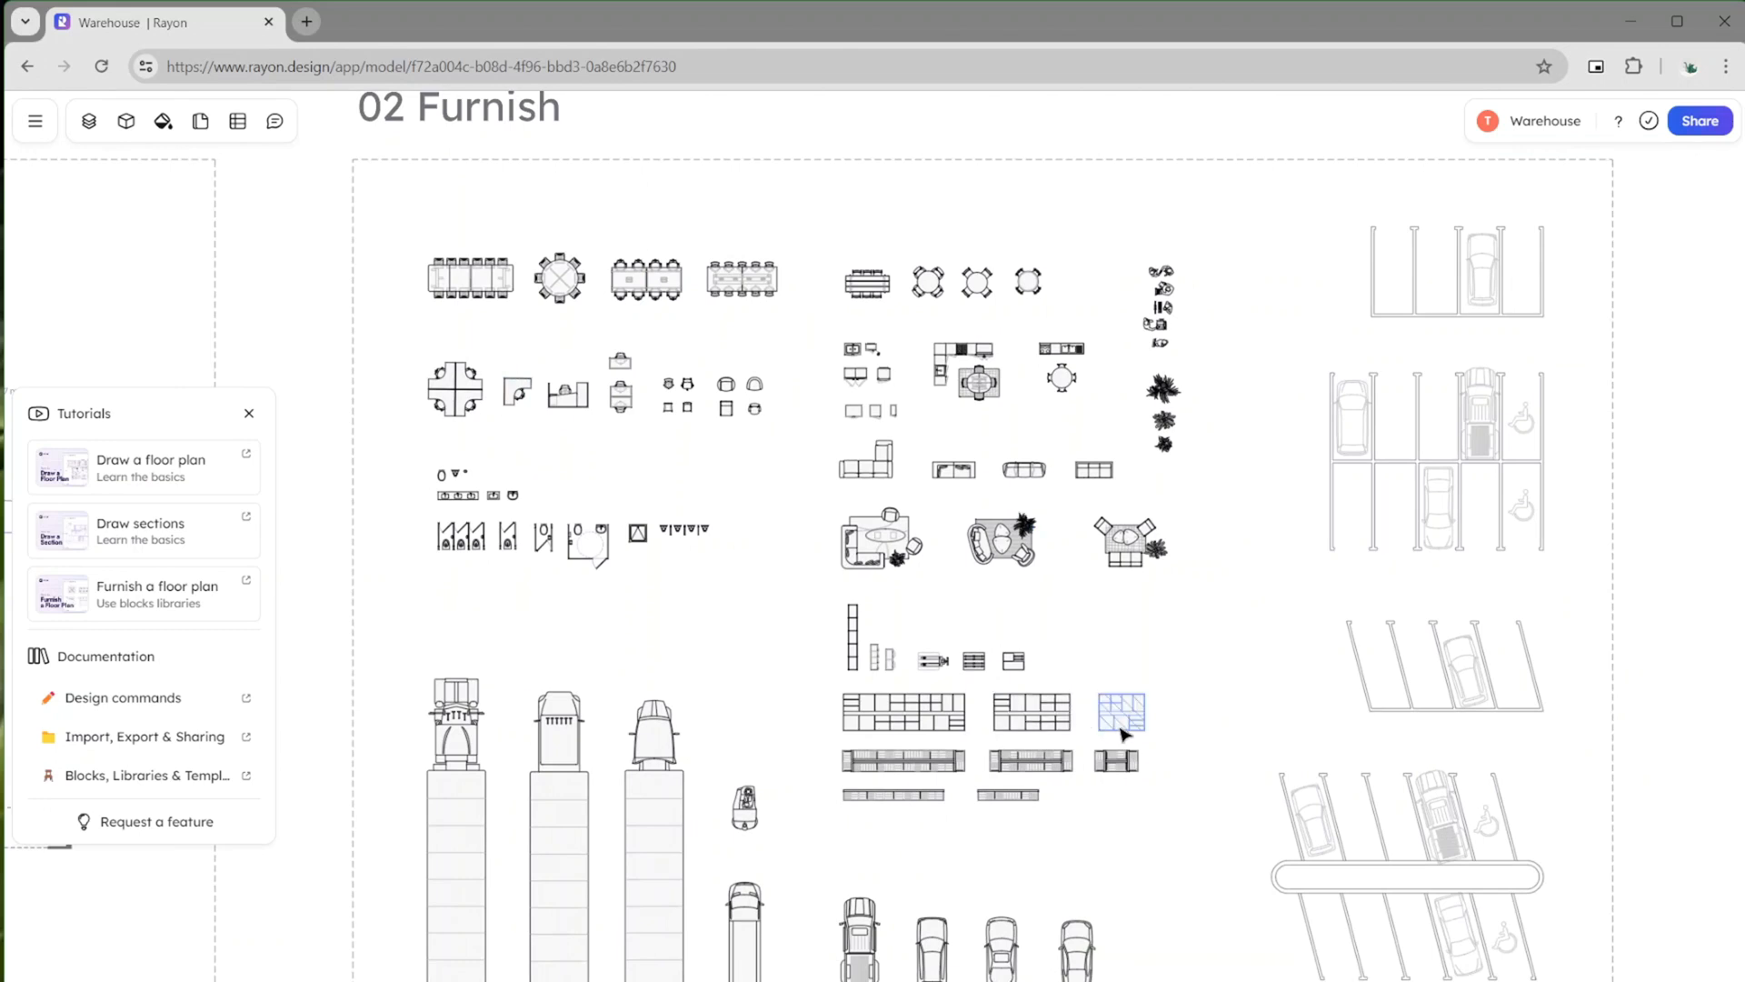
mouse_move(1289, 834)
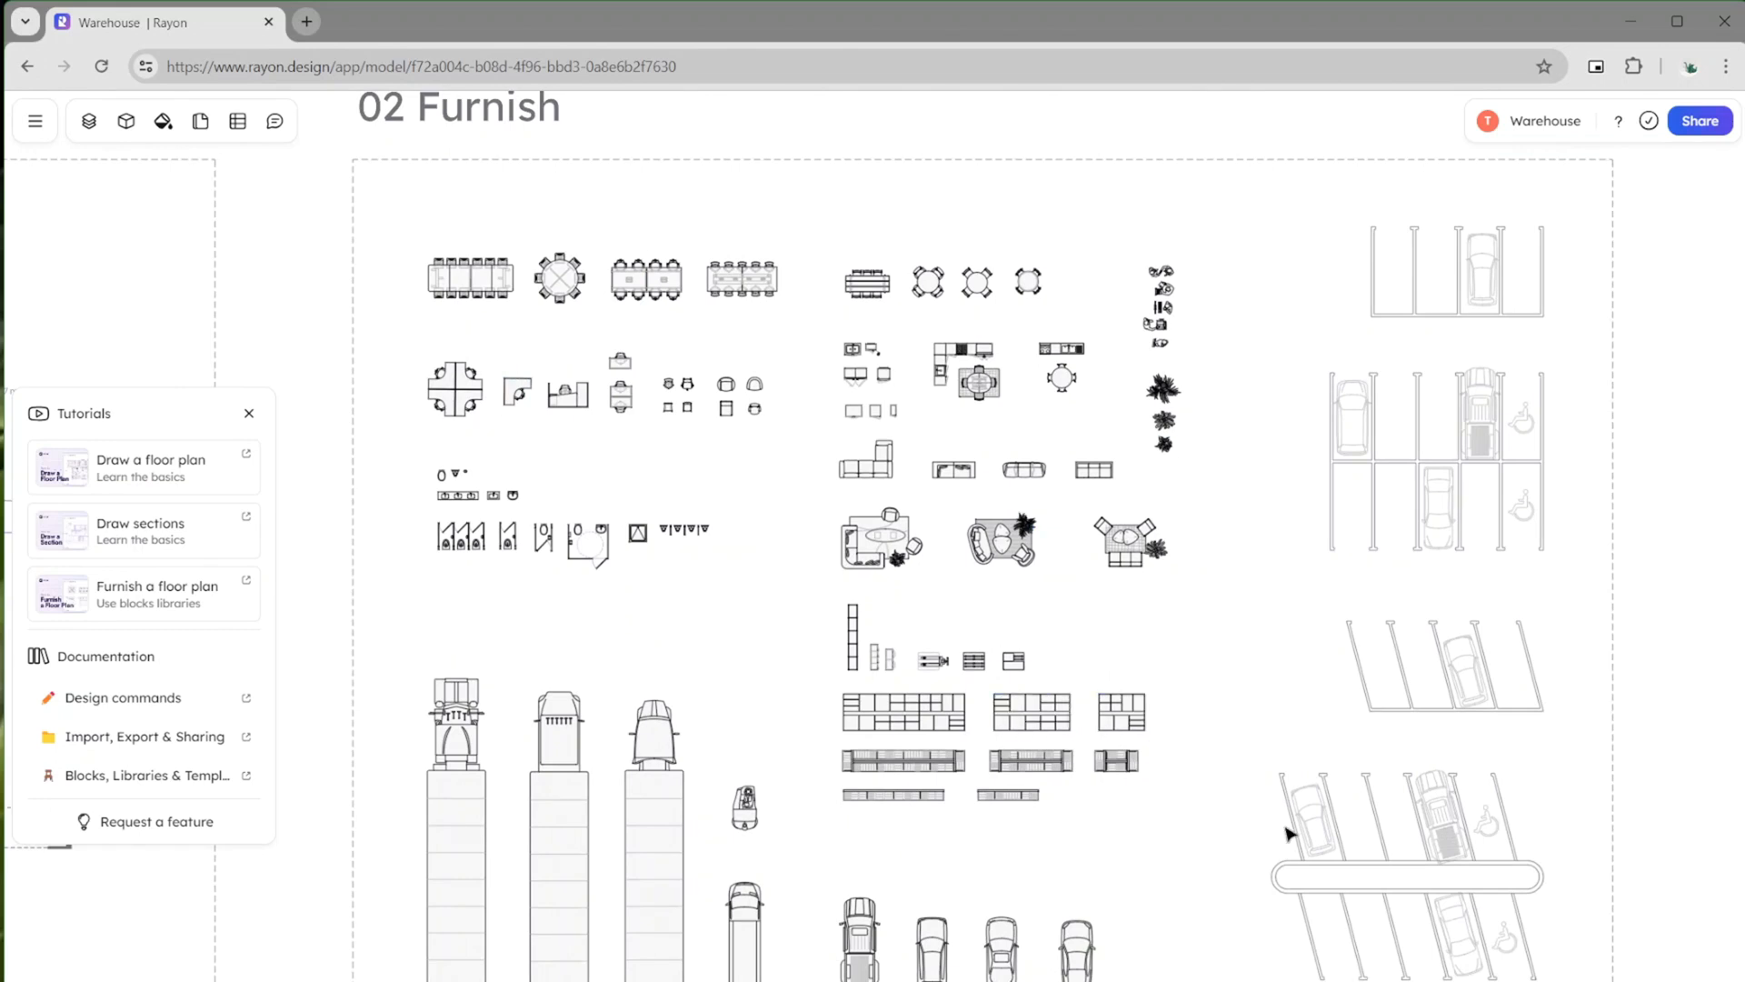
mouse_move(1422, 917)
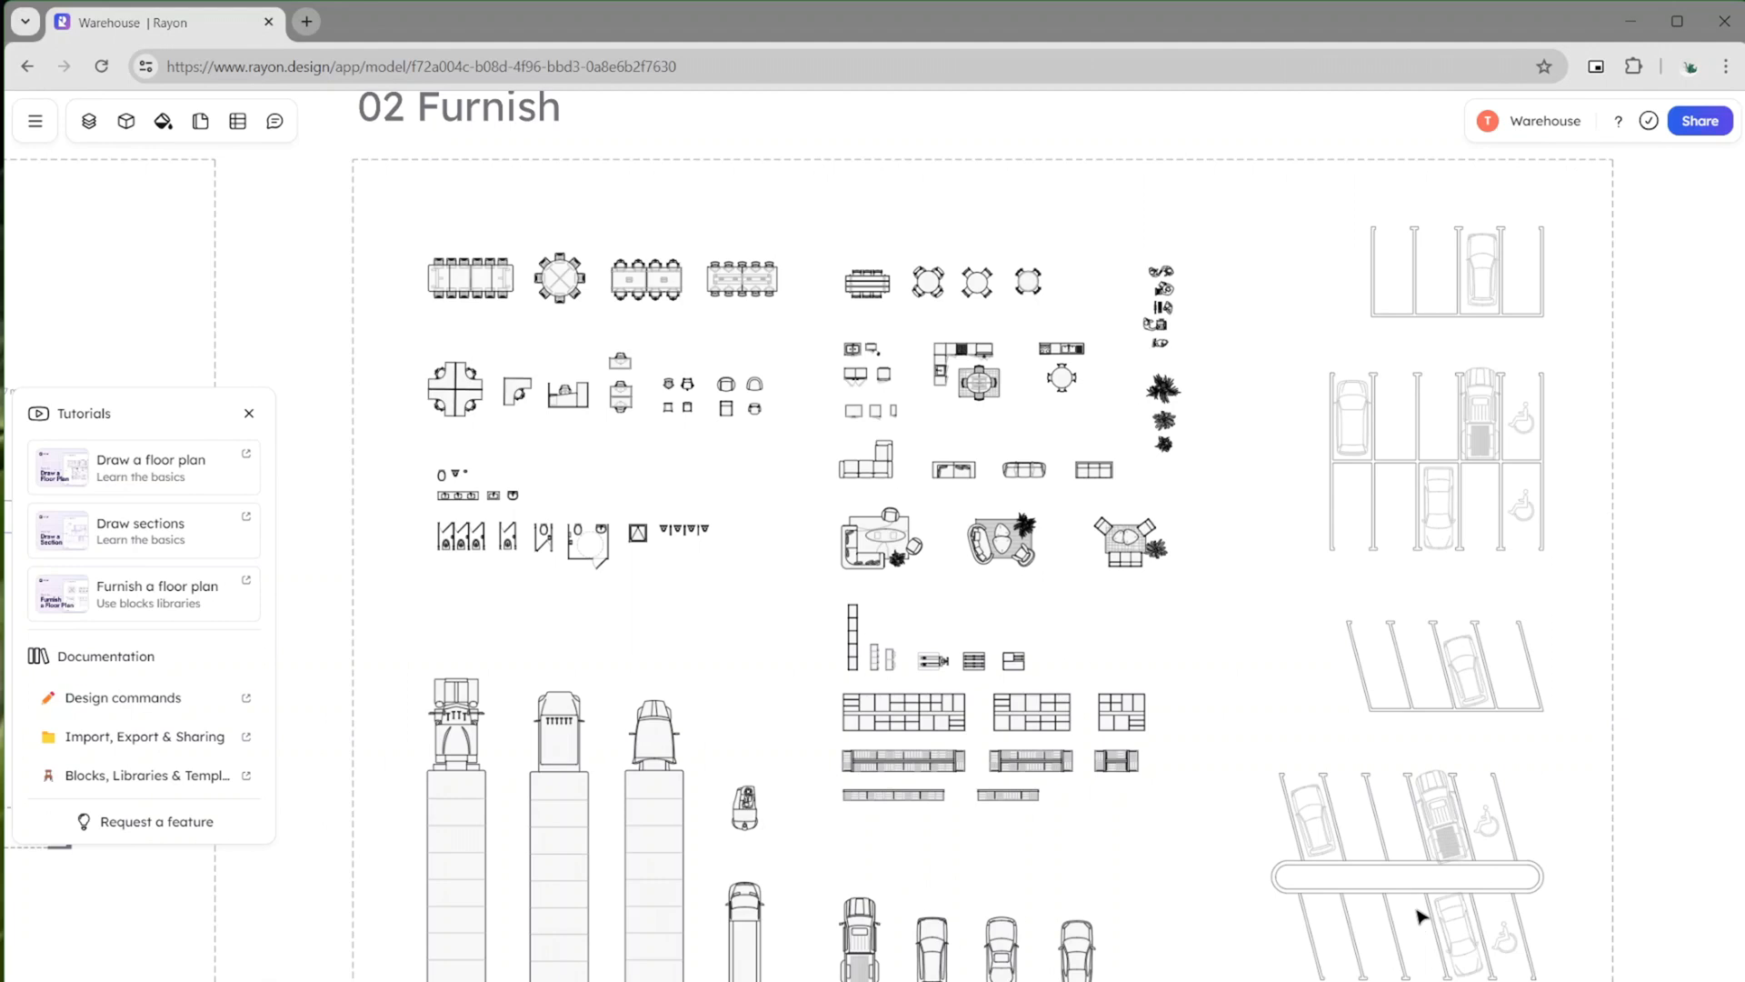
mouse_move(456, 537)
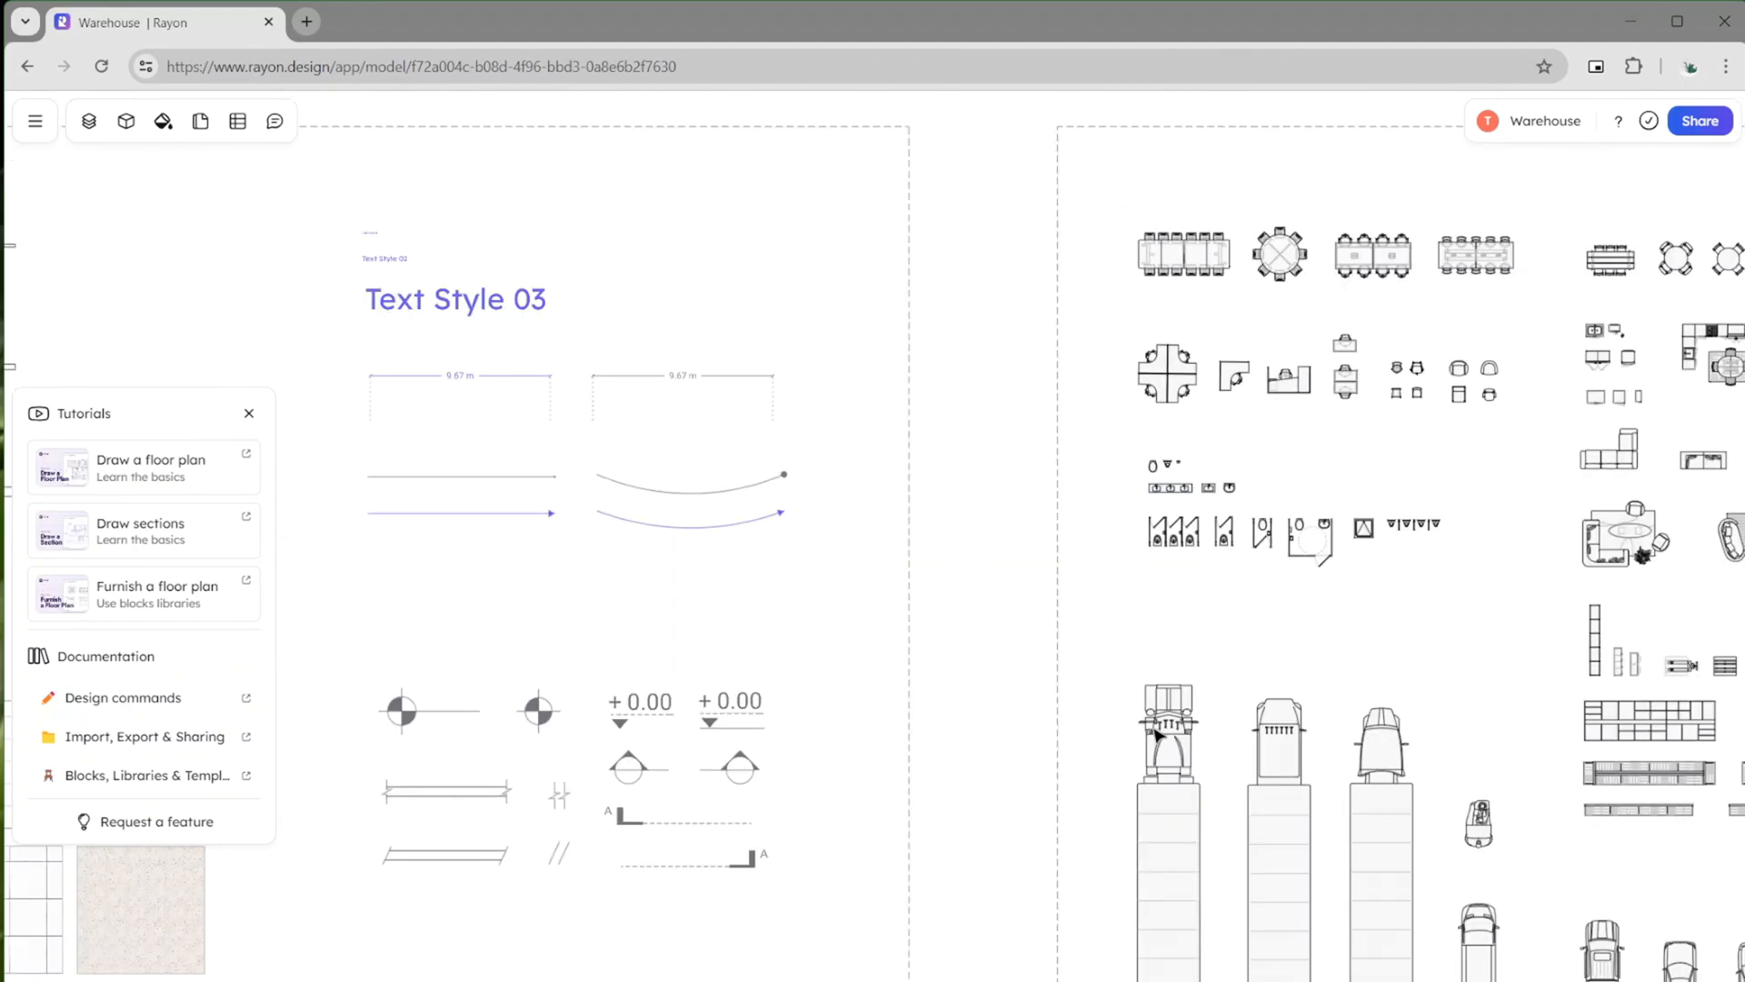
scroll(down, 3)
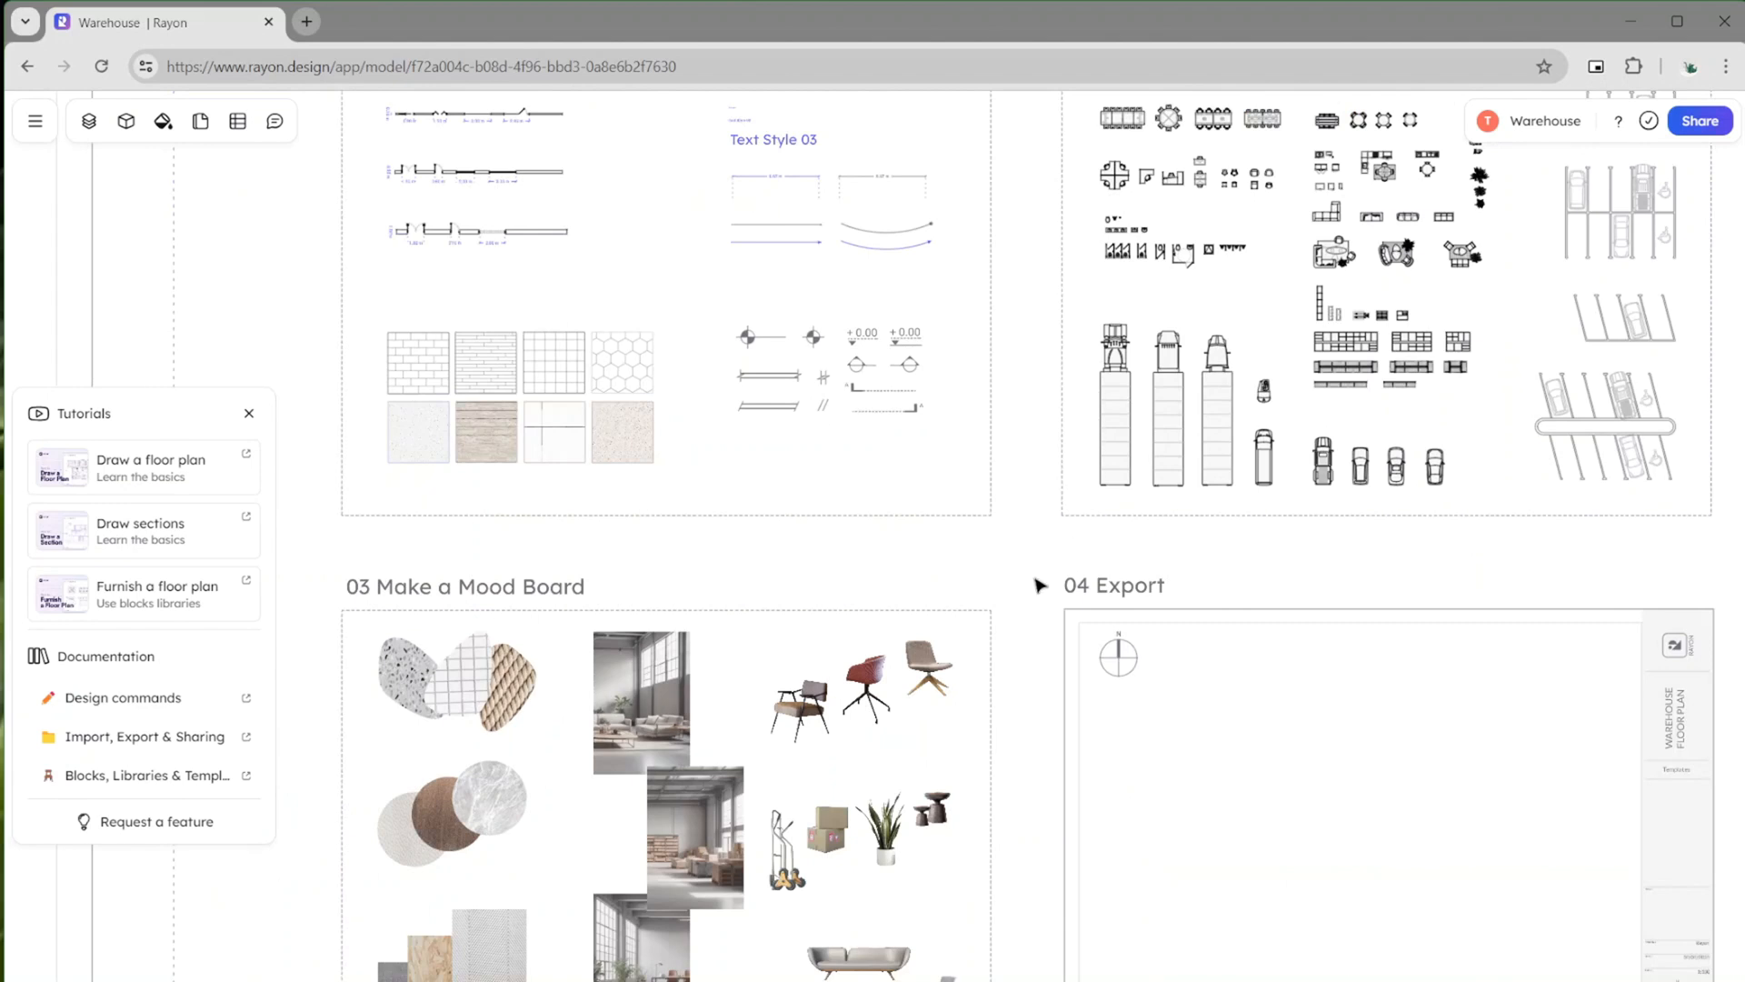